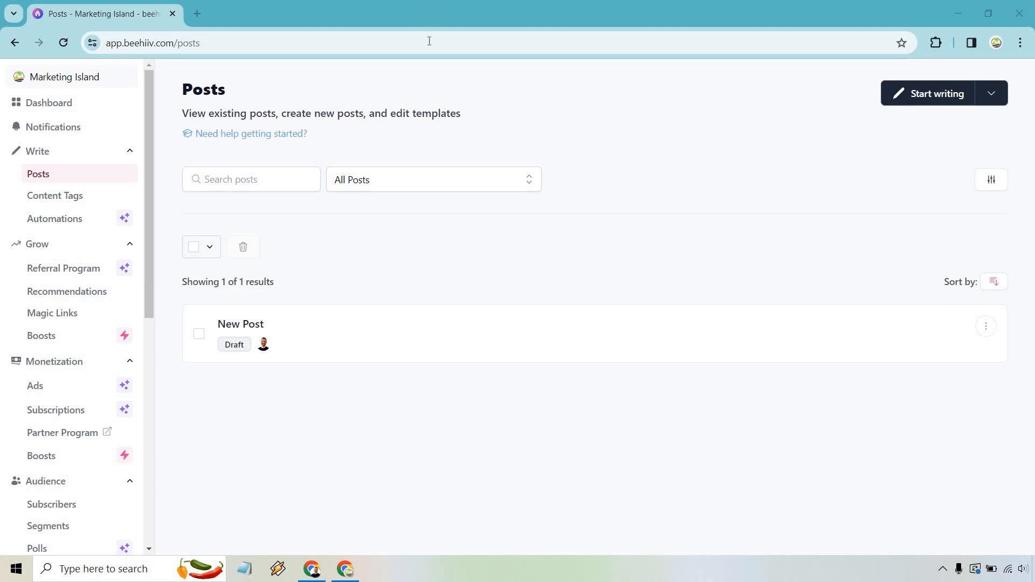
pyautogui.moveTo(711, 161)
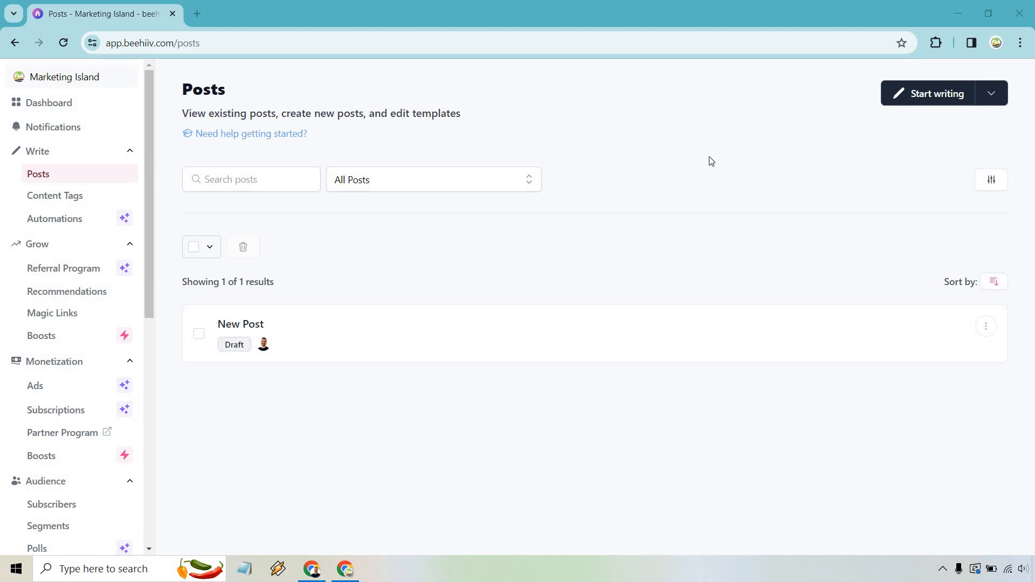
pyautogui.moveTo(968, 161)
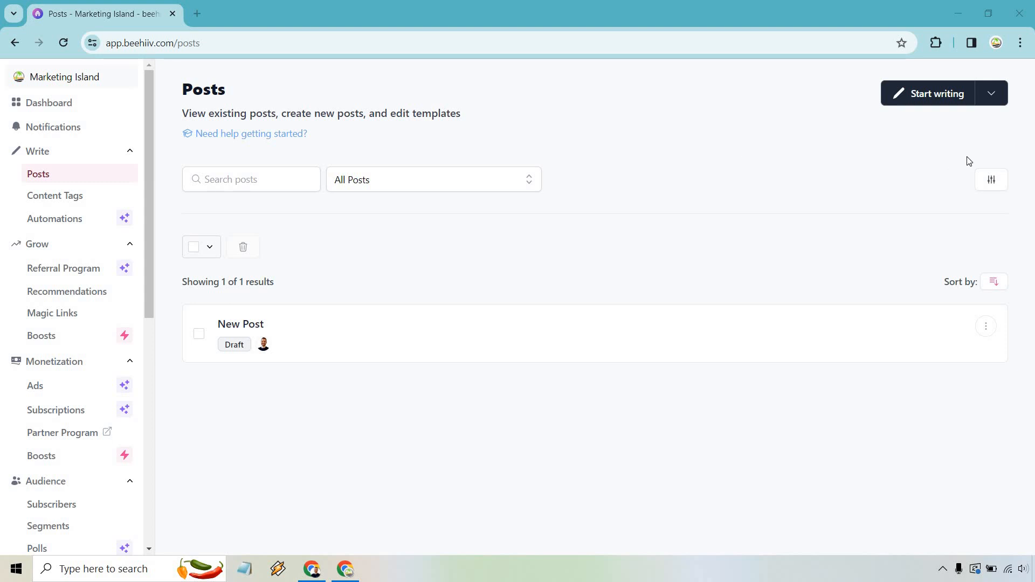
# Check the Start writing options, then open the New Post draft's overview from the posts list
pyautogui.click(990, 93)
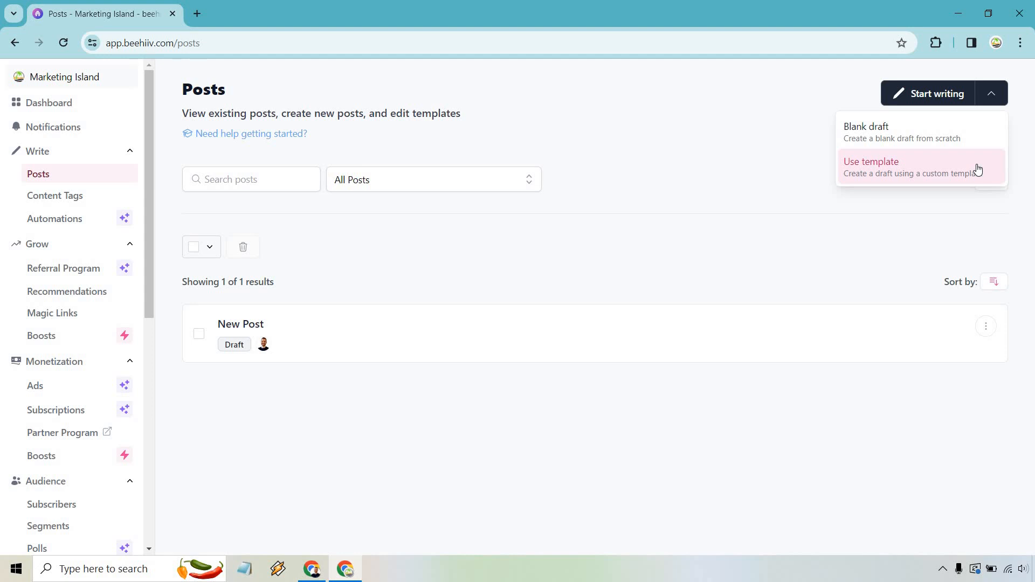
pyautogui.moveTo(757, 164)
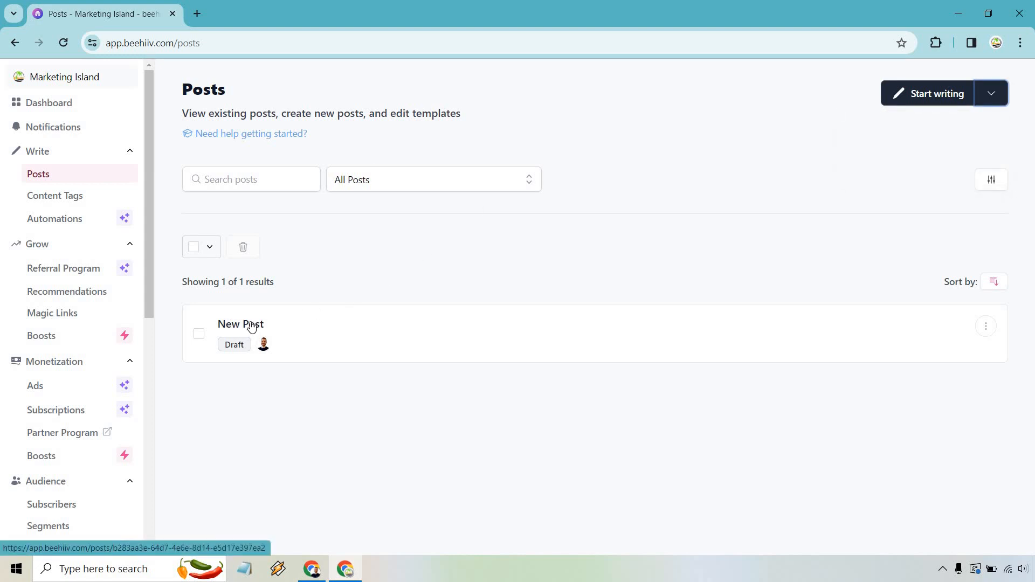
pyautogui.click(240, 323)
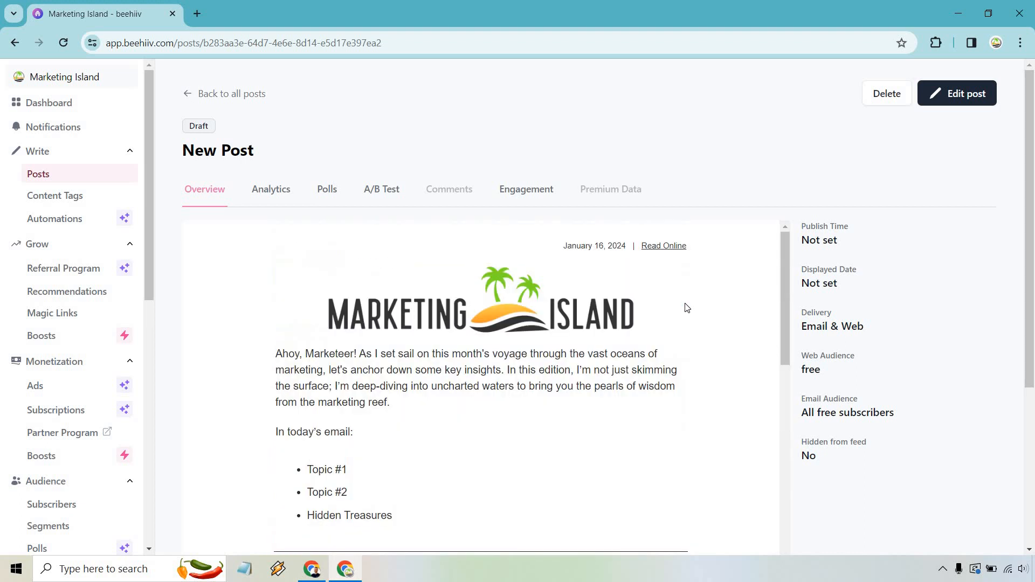
pyautogui.moveTo(961, 128)
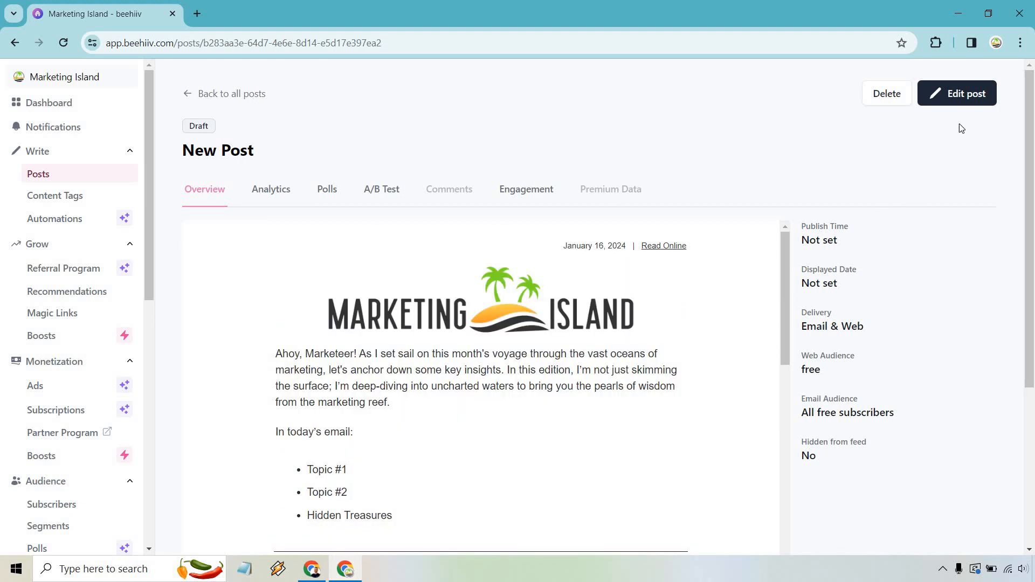
# Open the draft for editing, try test text 'hiuh' and the / block menu, then discard both
pyautogui.click(956, 93)
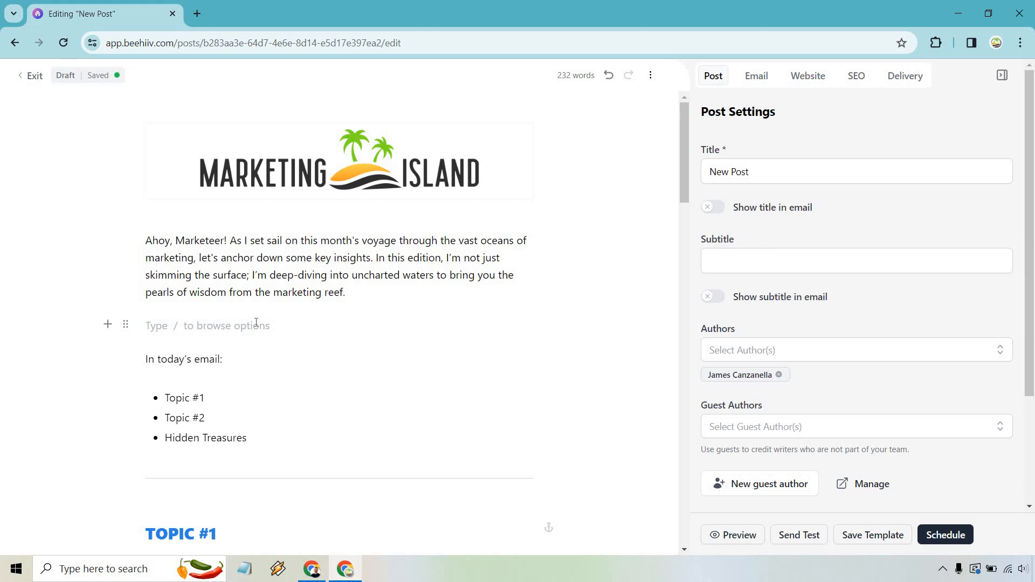
pyautogui.write('hiuh')
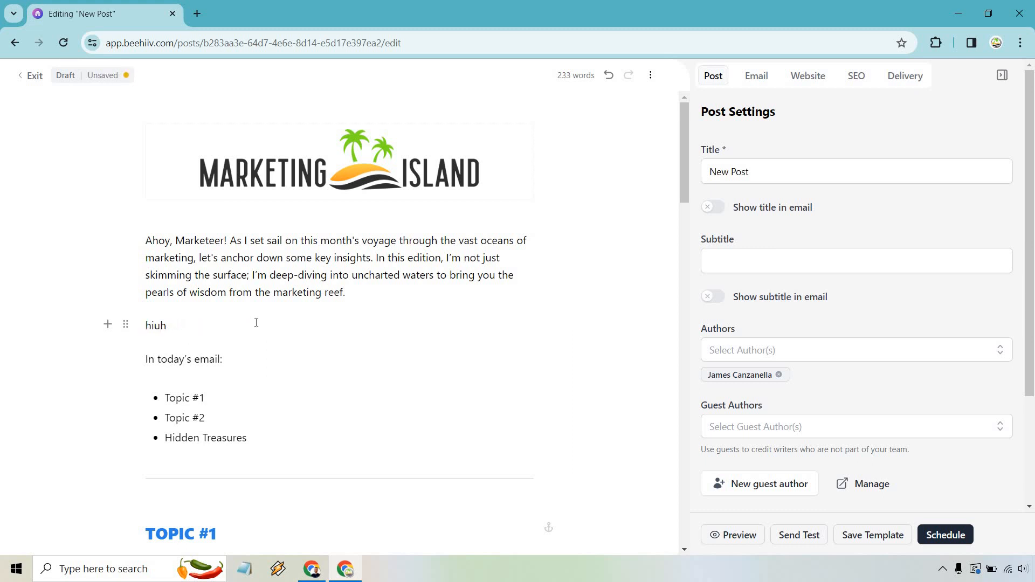
pyautogui.press('Backspace')
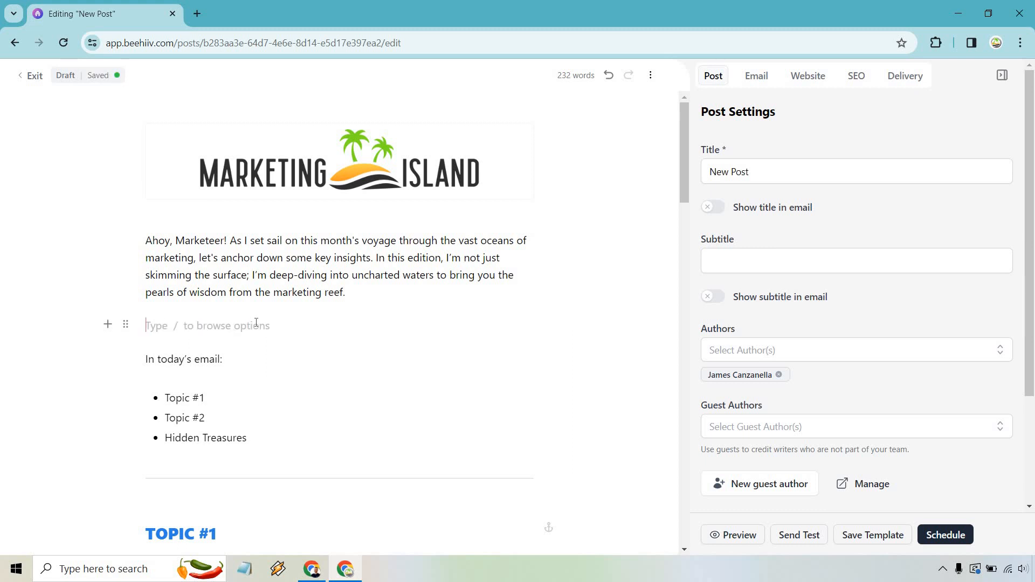
pyautogui.write('/')
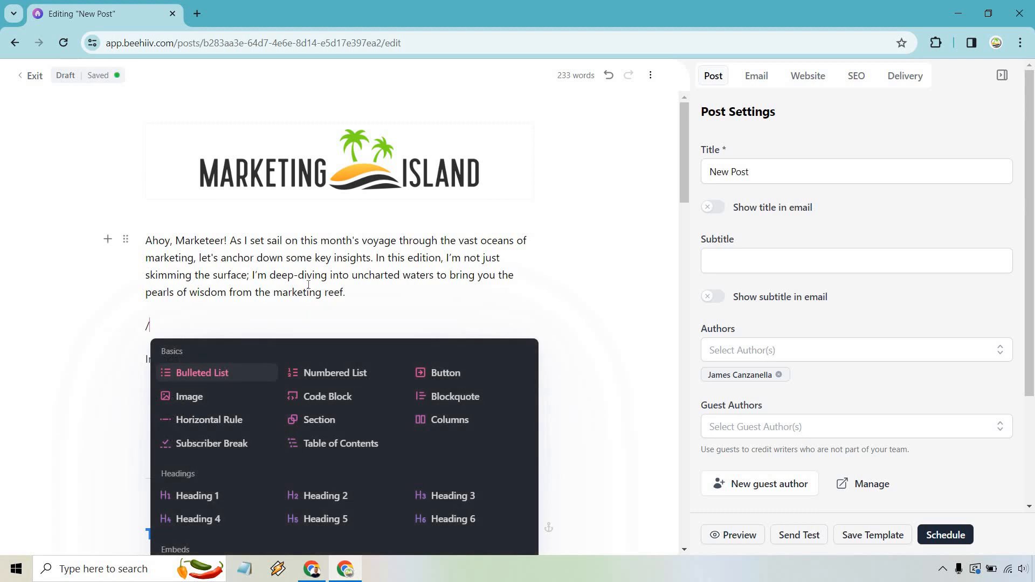
pyautogui.scroll(-3)
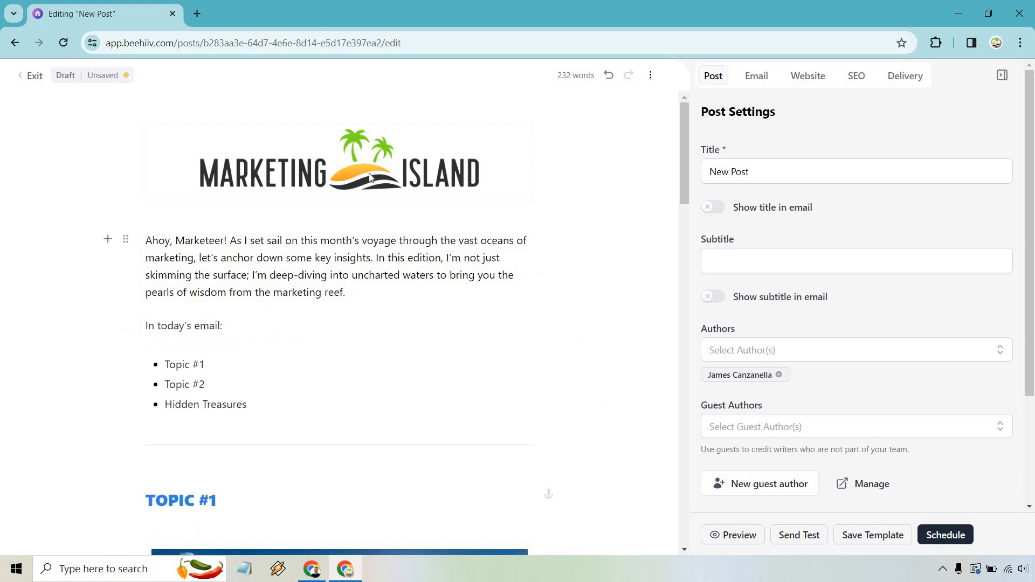
# Insert an image block at the top and fill it with the Marketing Island logo
pyautogui.scroll(-3)
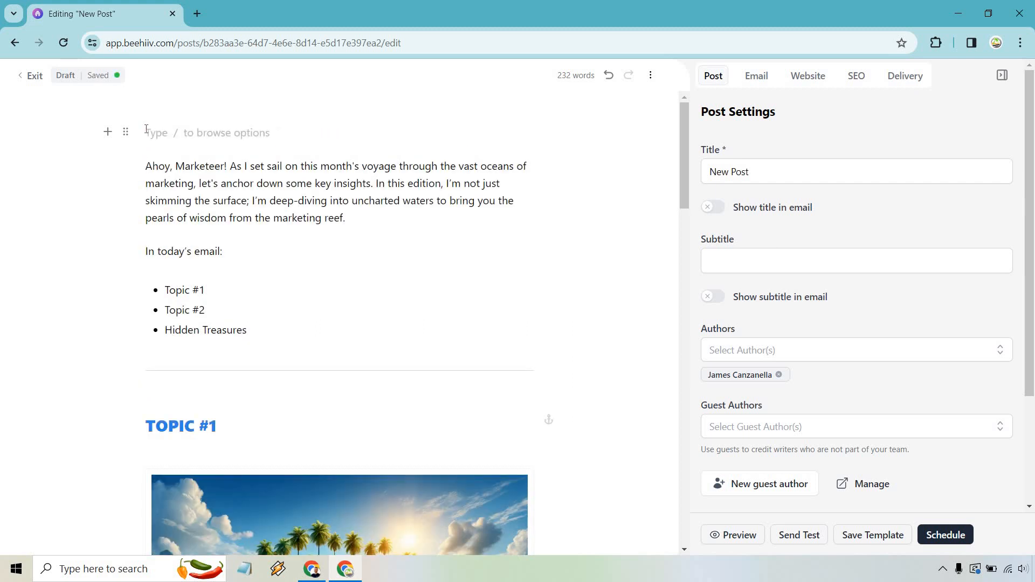
pyautogui.write('/')
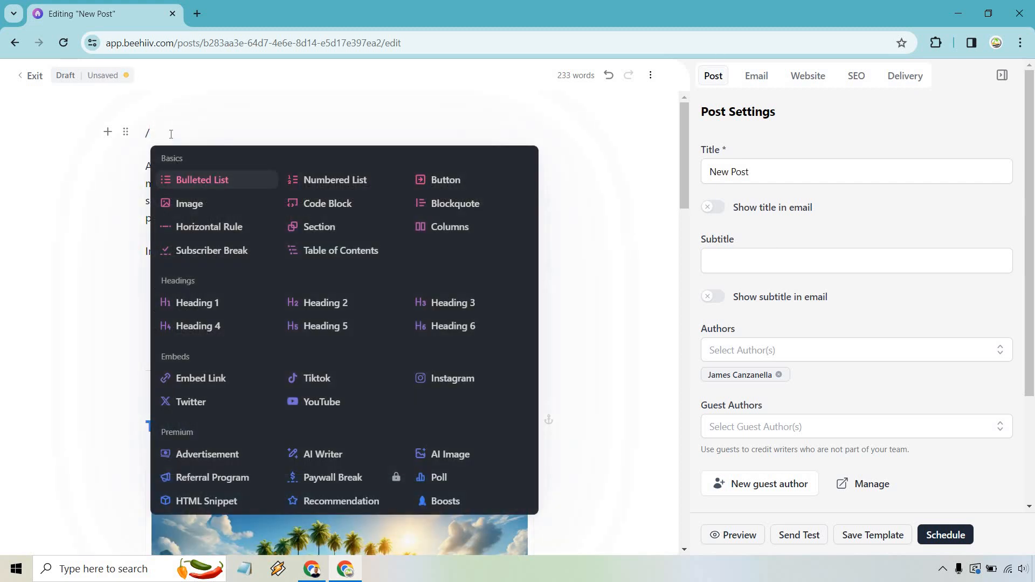
pyautogui.click(188, 204)
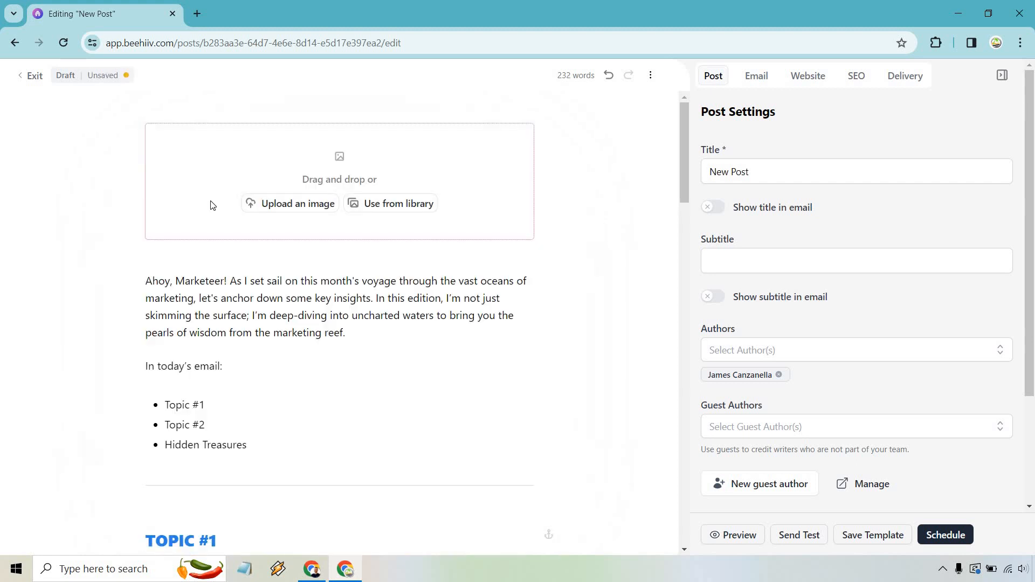
pyautogui.click(398, 203)
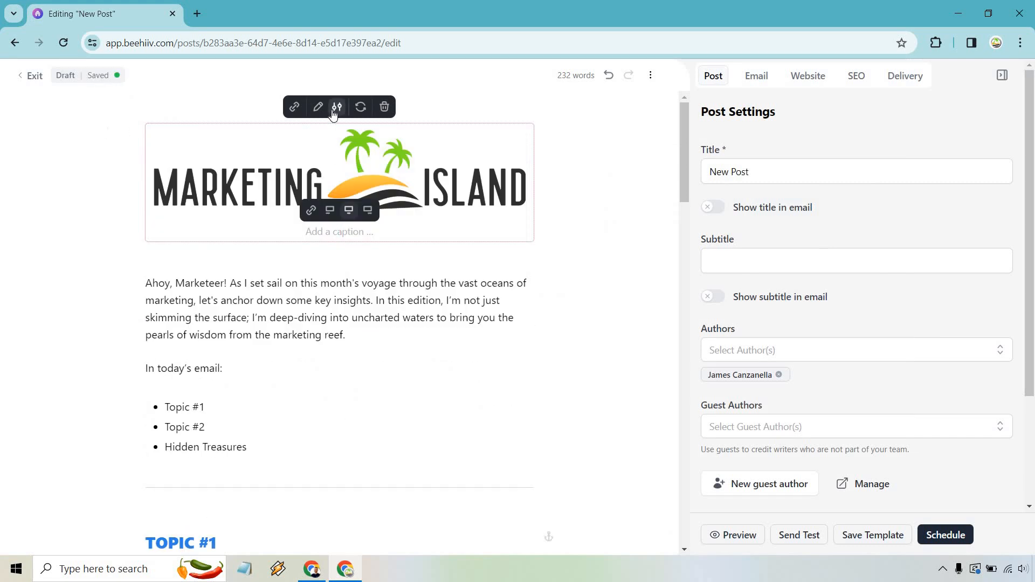
# Reduce the logo's image width to 80% via its size slider
pyautogui.click(336, 106)
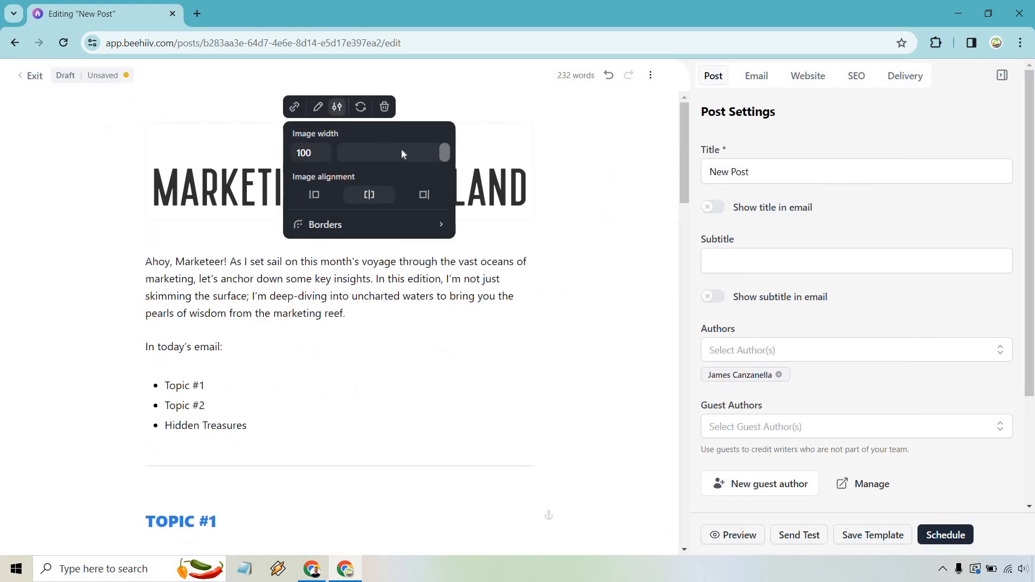
pyautogui.moveTo(443, 152); pyautogui.dragTo(422, 152)
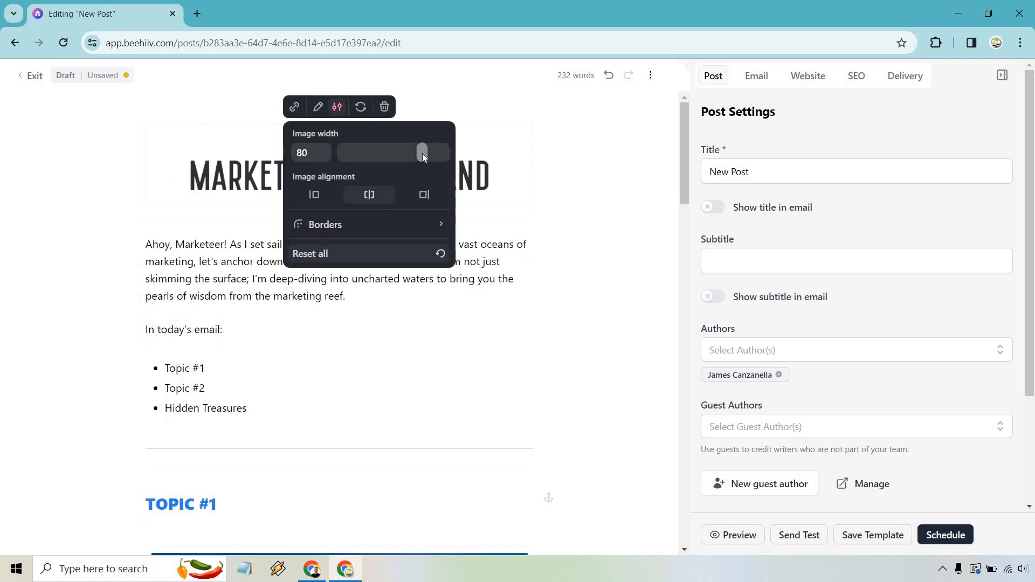
pyautogui.click(369, 195)
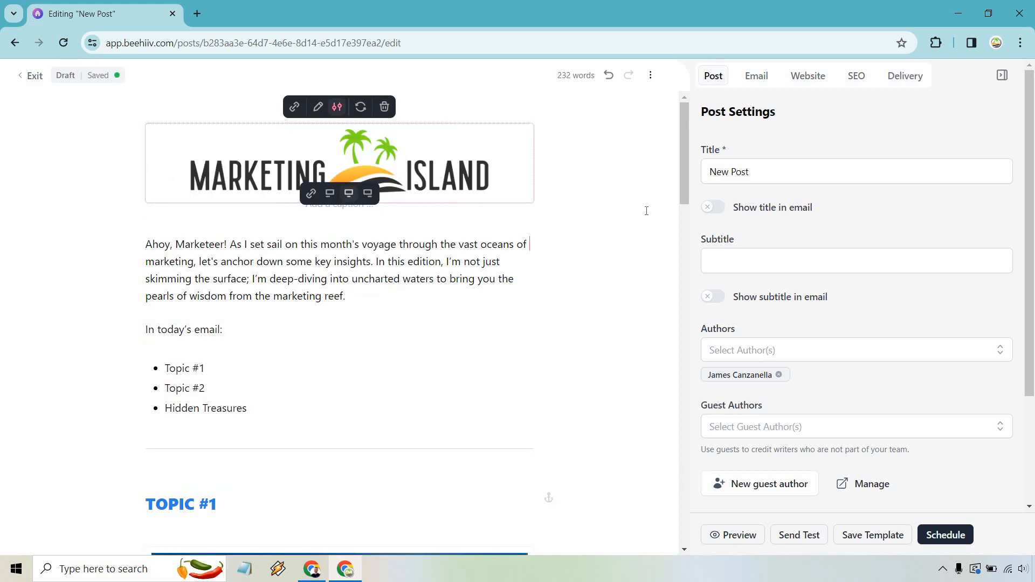
pyautogui.click(551, 205)
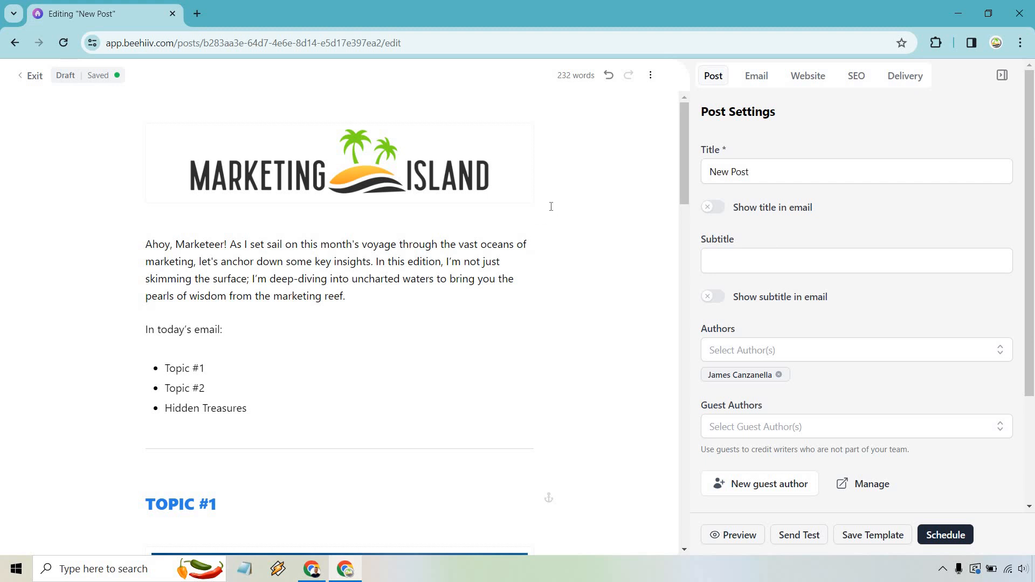
pyautogui.moveTo(146, 243)
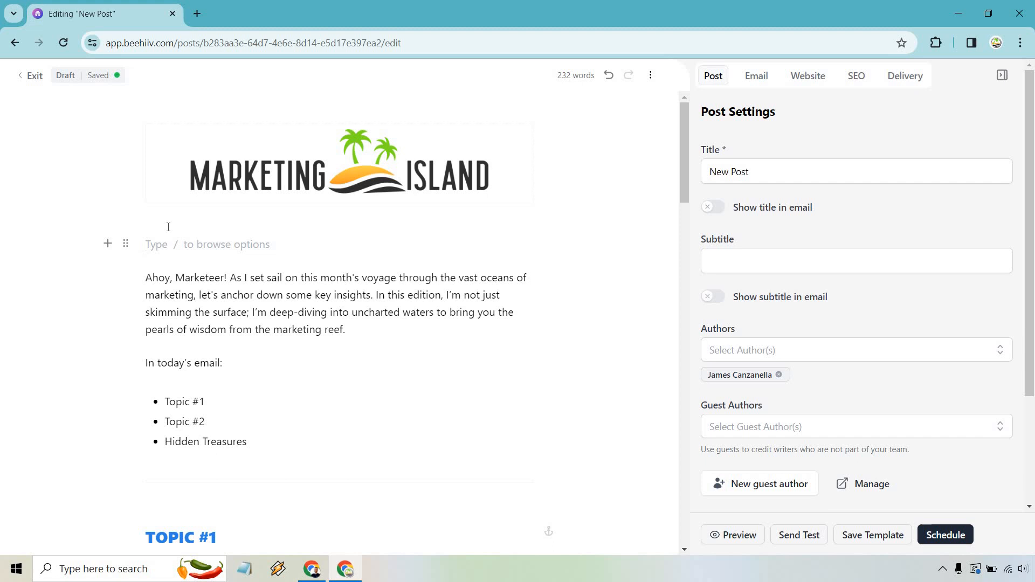
# Insert a Horizontal Rule block on the empty line below the topic bullet list
pyautogui.write('Start ty')
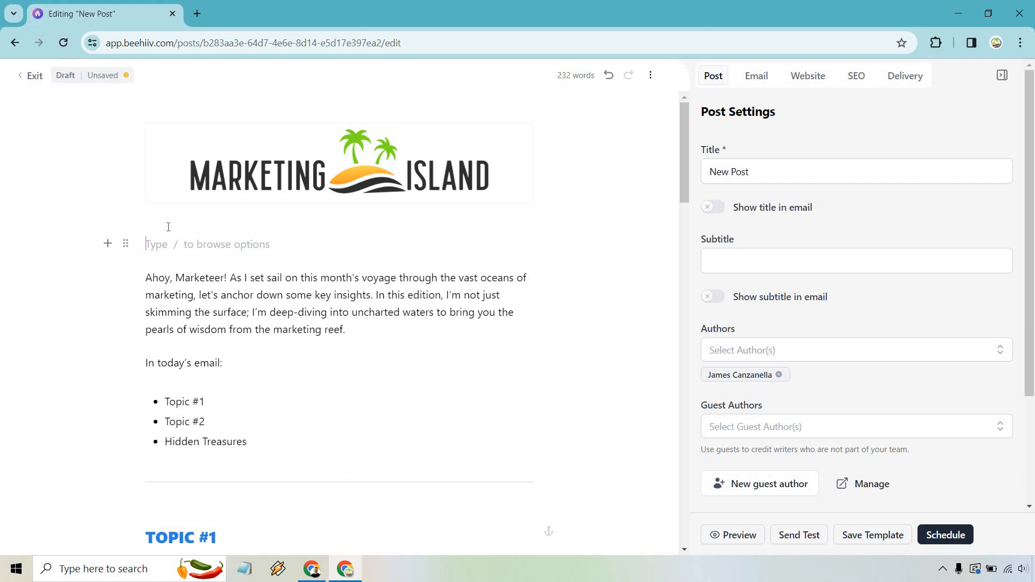
pyautogui.click(339, 163)
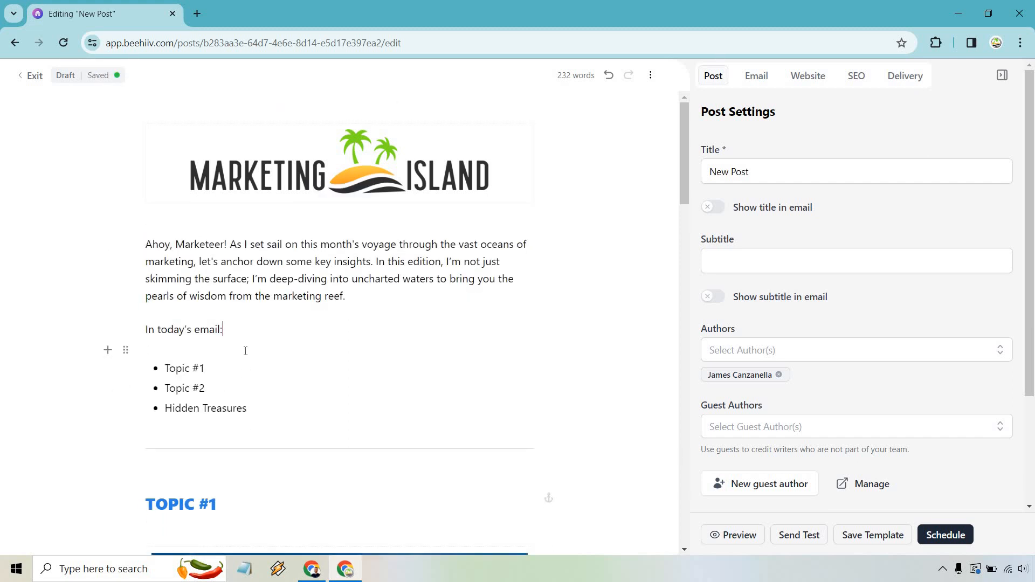
pyautogui.write('/')
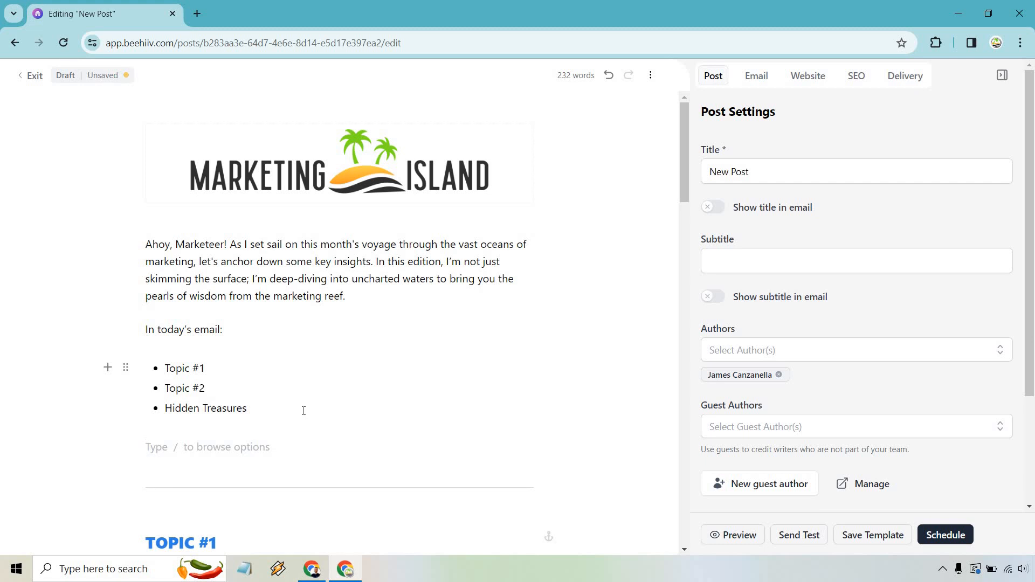
pyautogui.write('/')
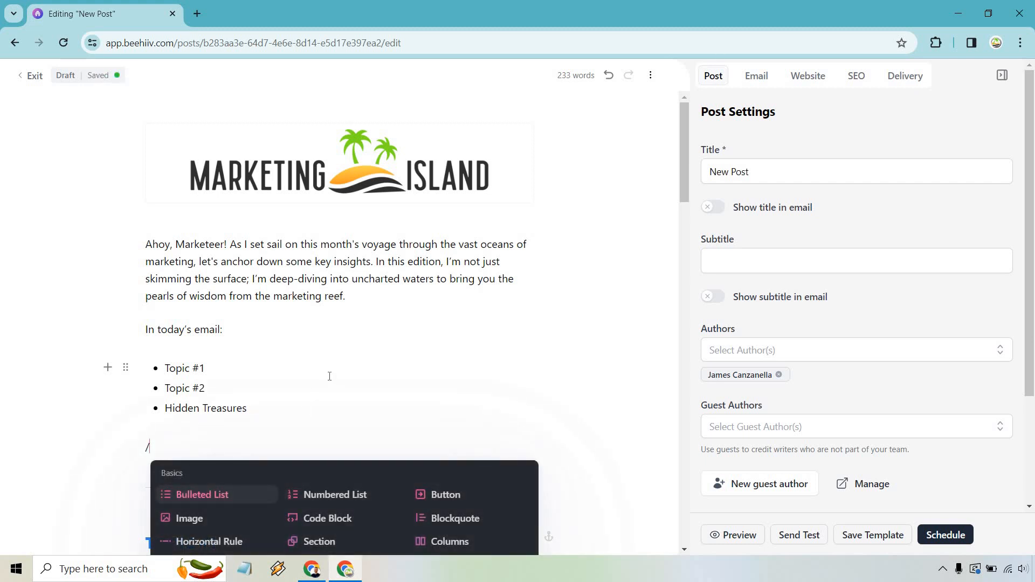
pyautogui.scroll(-3)
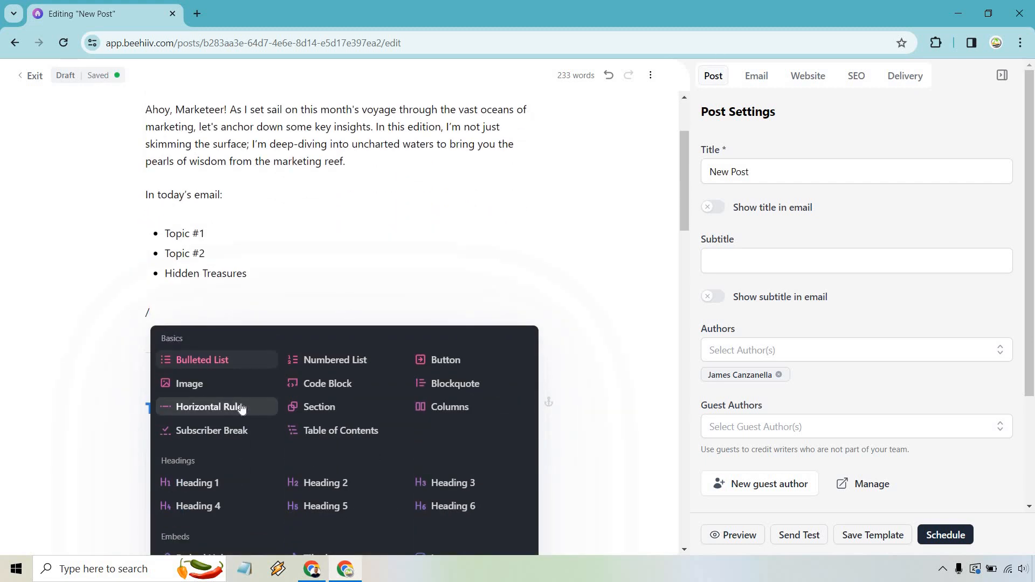
pyautogui.click(210, 406)
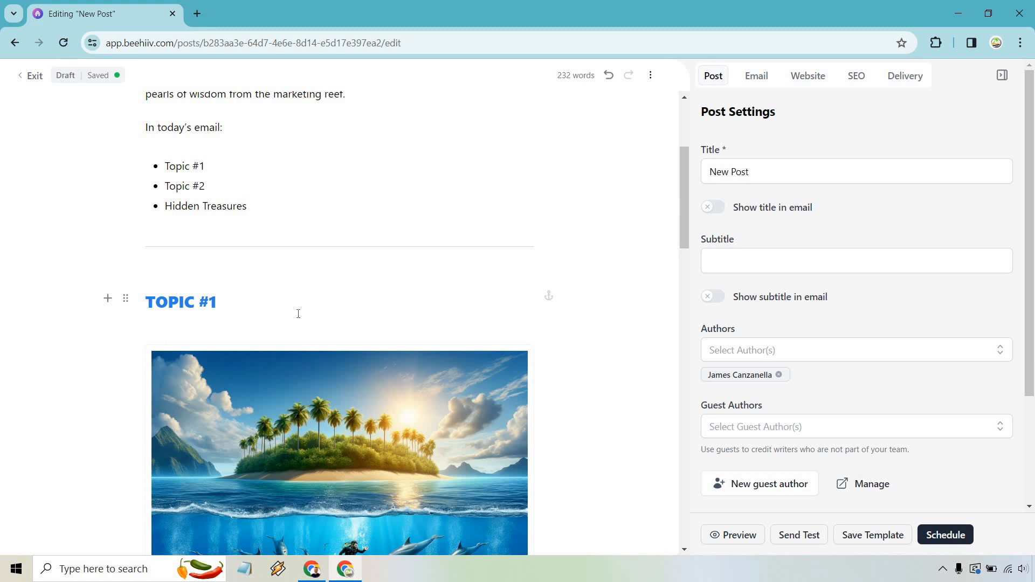
pyautogui.click(245, 206)
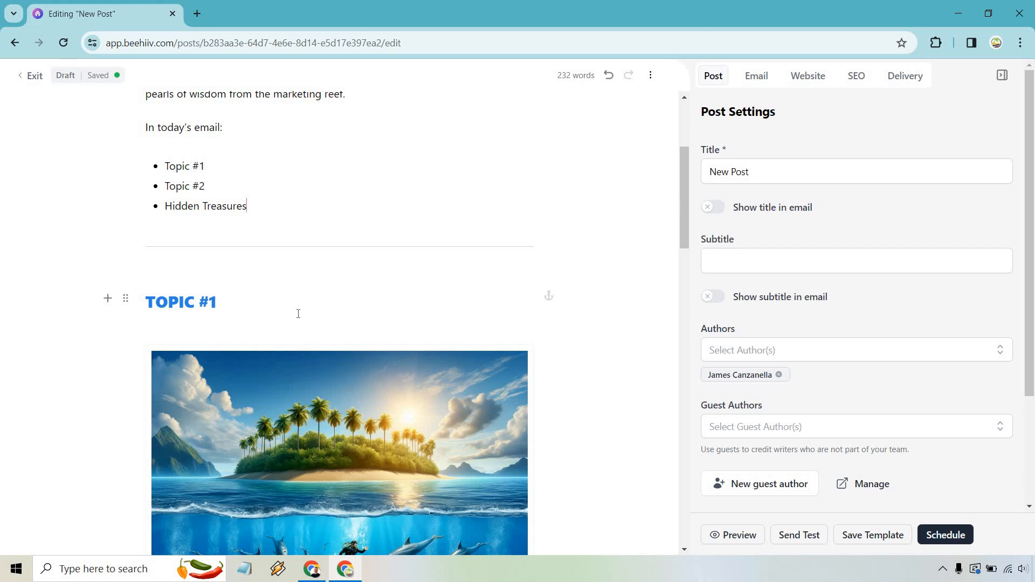
pyautogui.moveTo(282, 302)
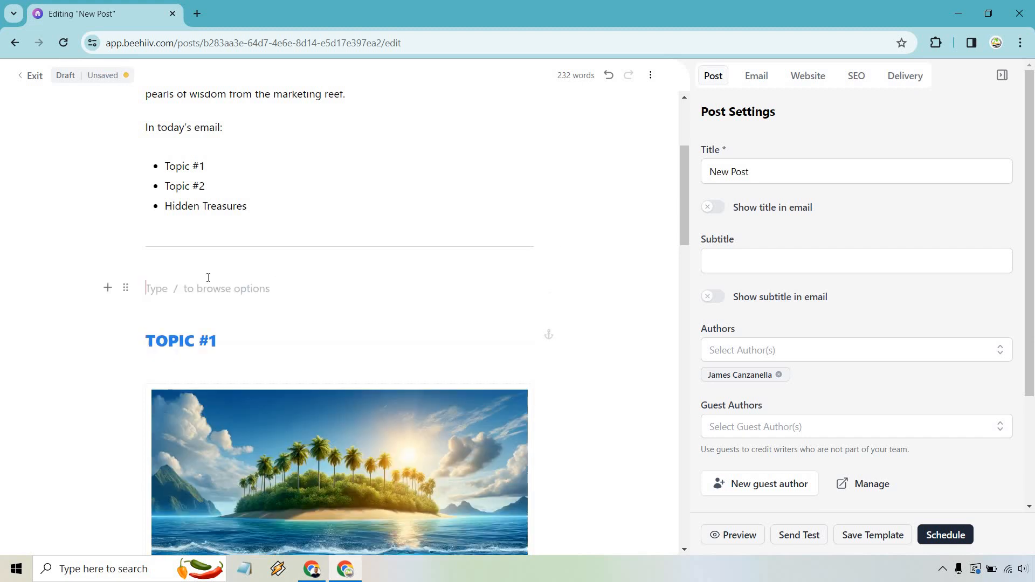
pyautogui.write('/')
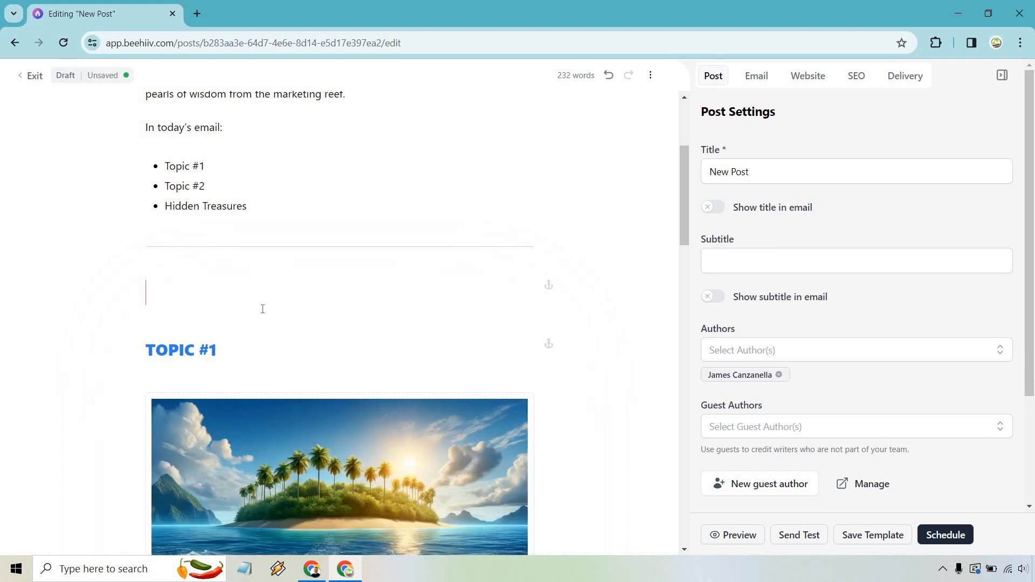
pyautogui.write('TOPIC')
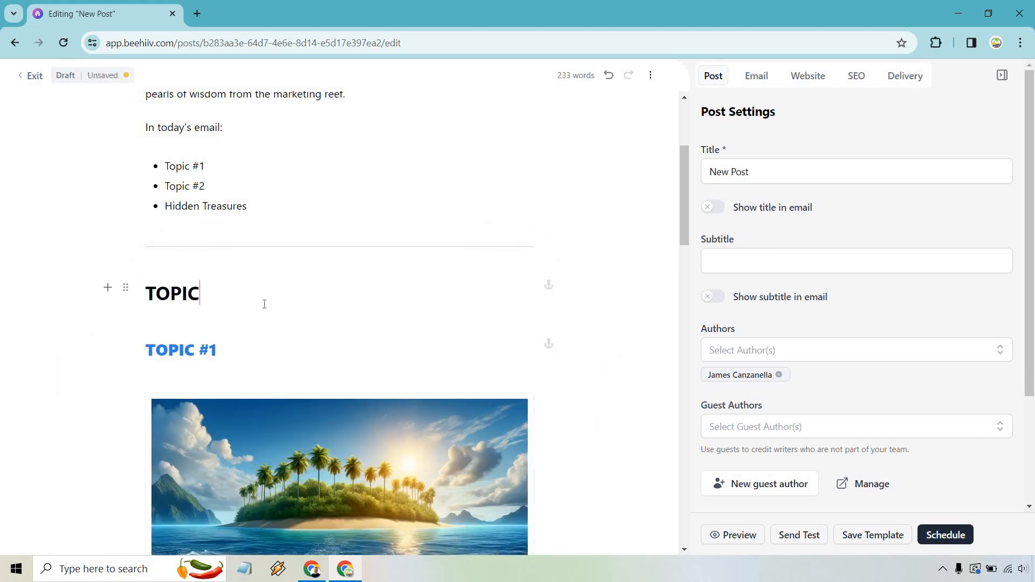
pyautogui.write('#!')
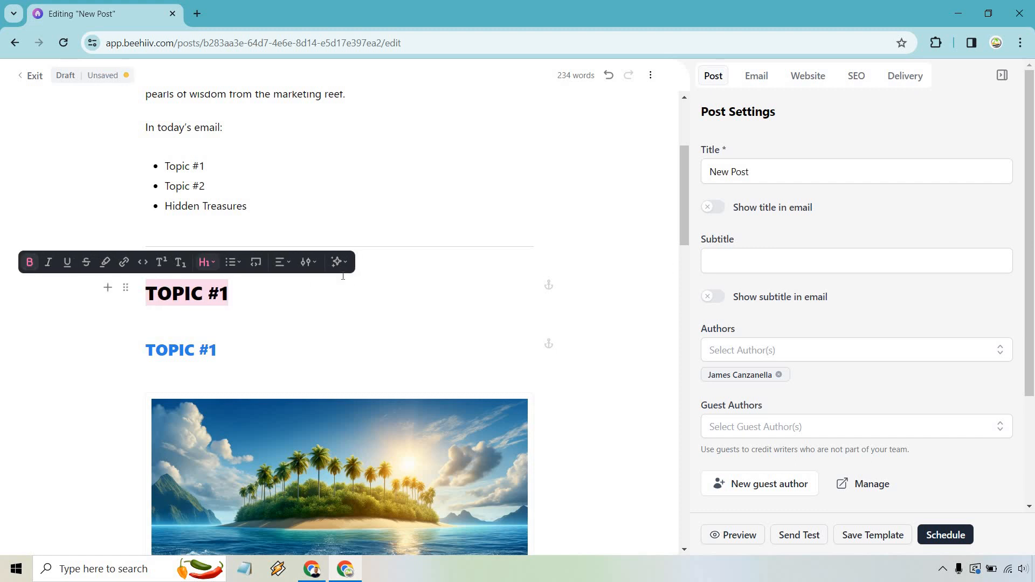
pyautogui.click(305, 262)
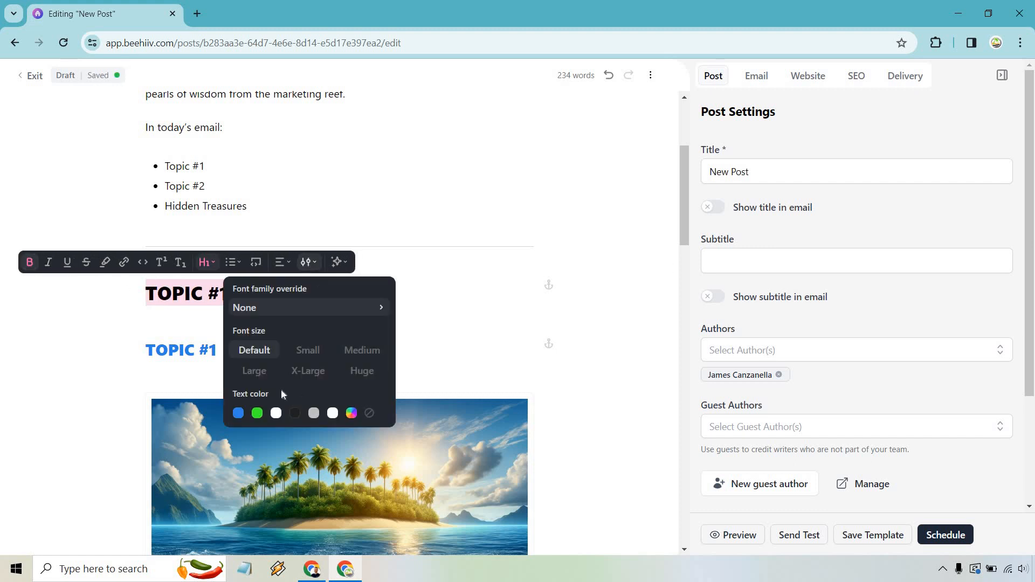
pyautogui.click(258, 413)
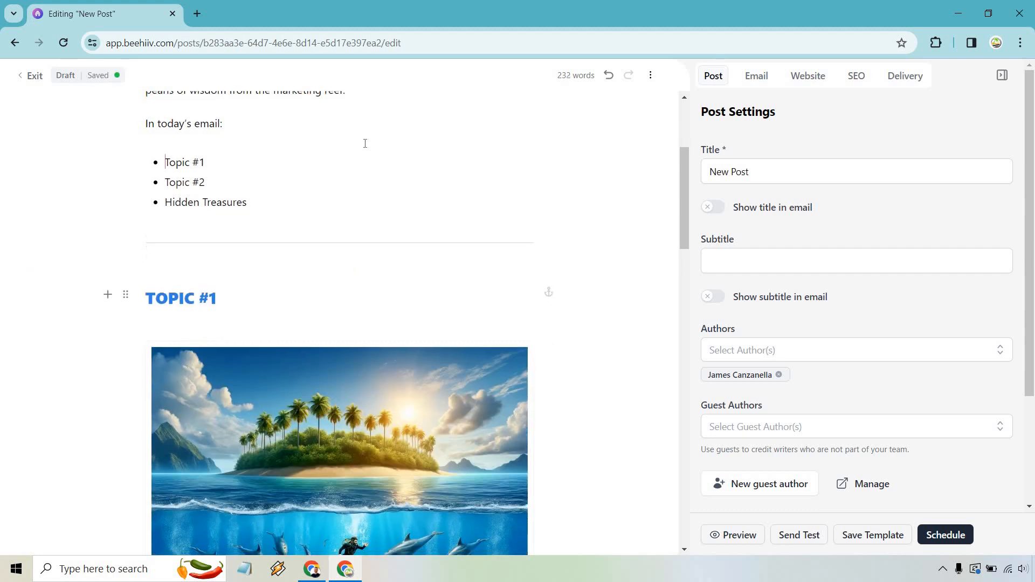
pyautogui.scroll(-3)
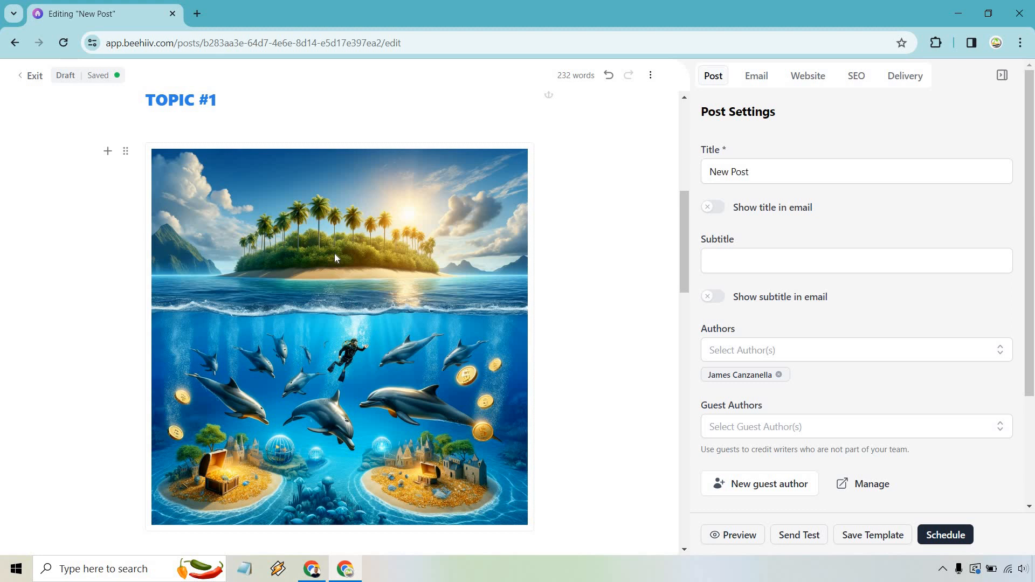
pyautogui.scroll(-3)
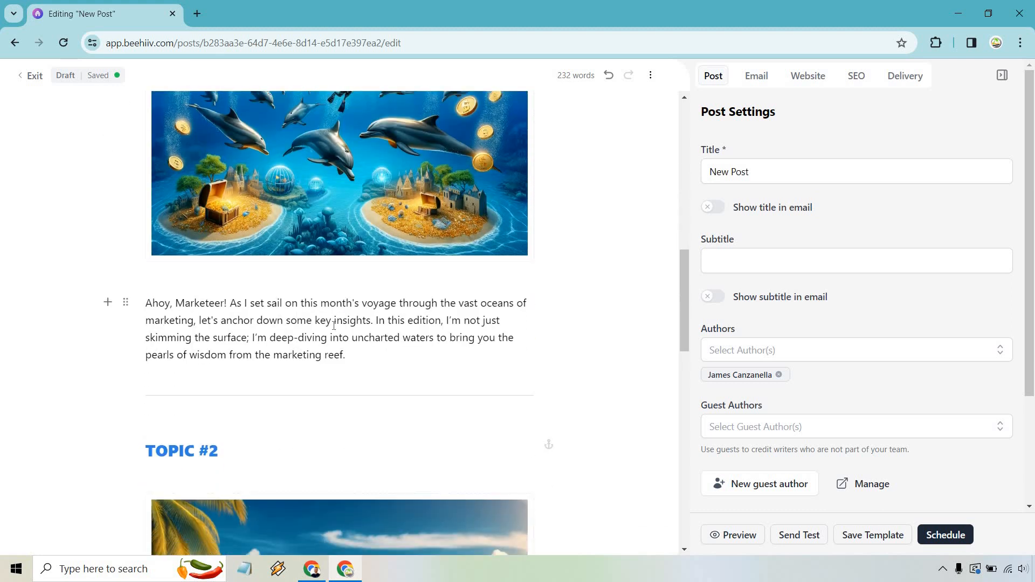
pyautogui.scroll(-3)
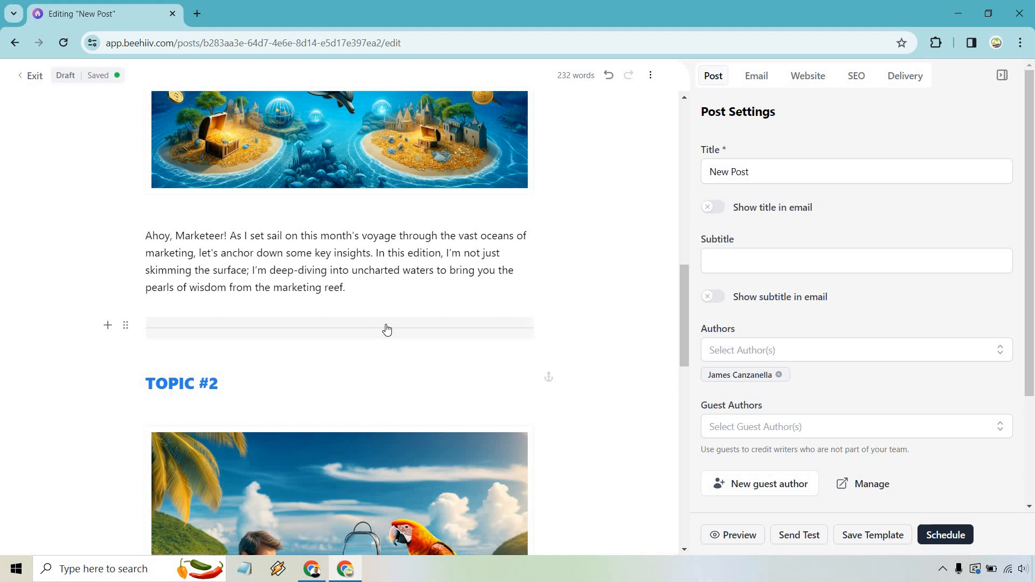
pyautogui.scroll(-3)
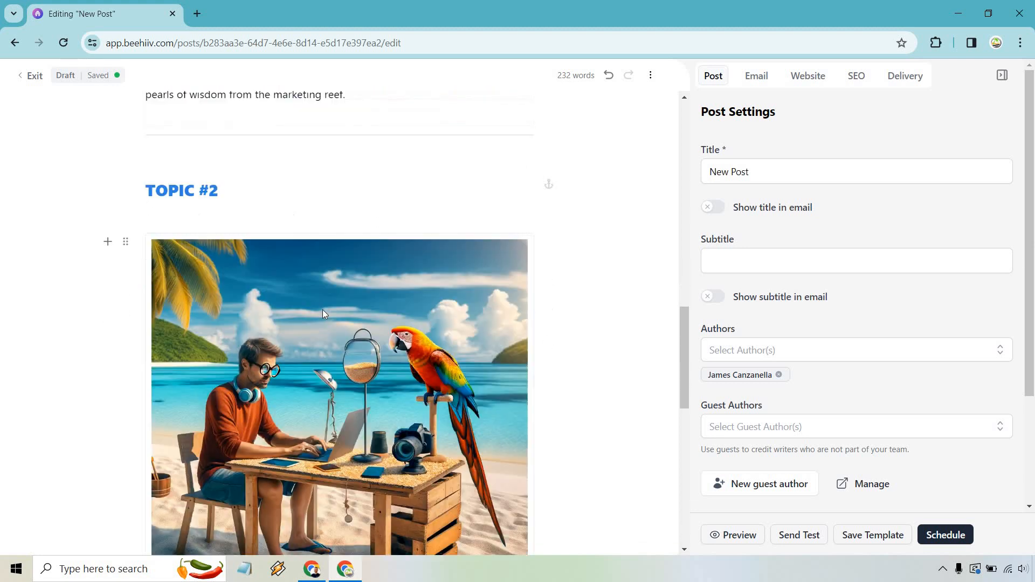
pyautogui.scroll(-3)
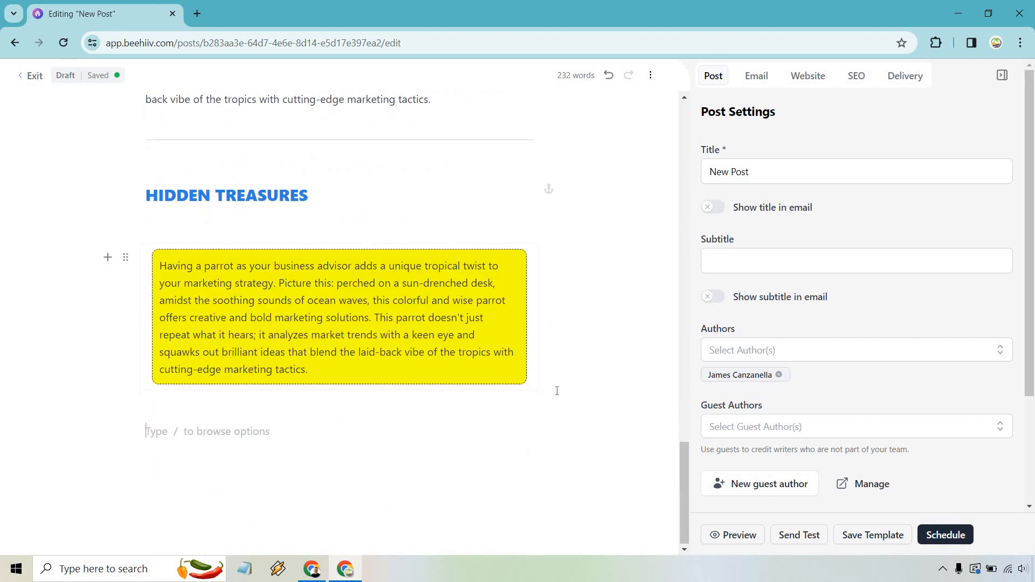
# Add a Section block after the Hidden Treasures callout reading 'This is where we can add text'
pyautogui.write('/')
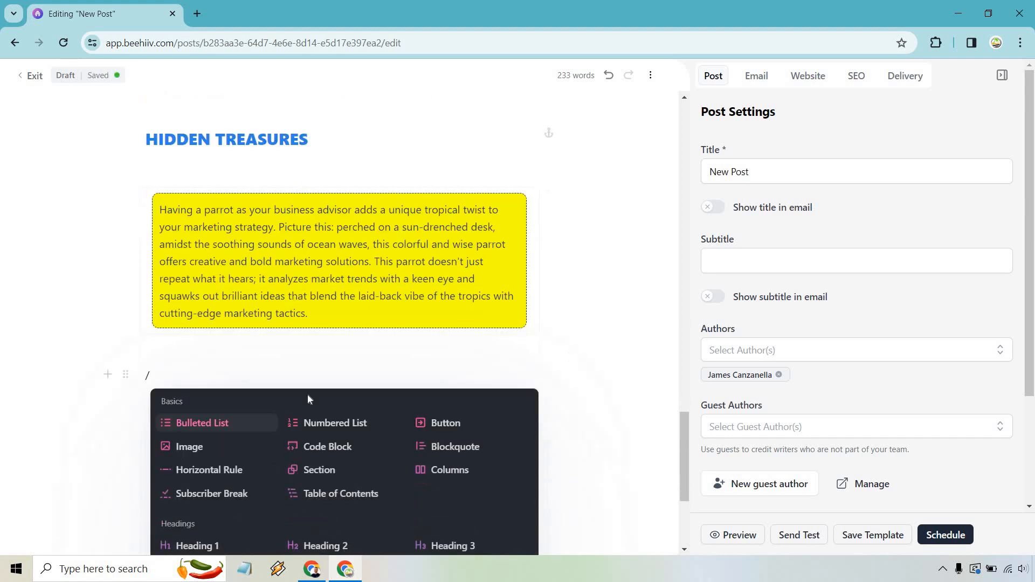
pyautogui.scroll(-3)
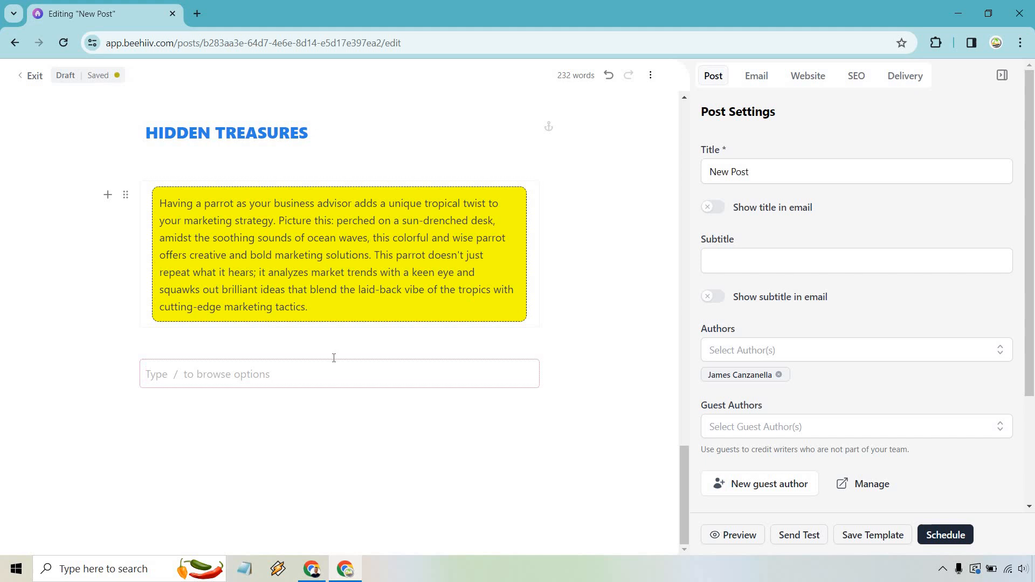
pyautogui.write('This is where we can a')
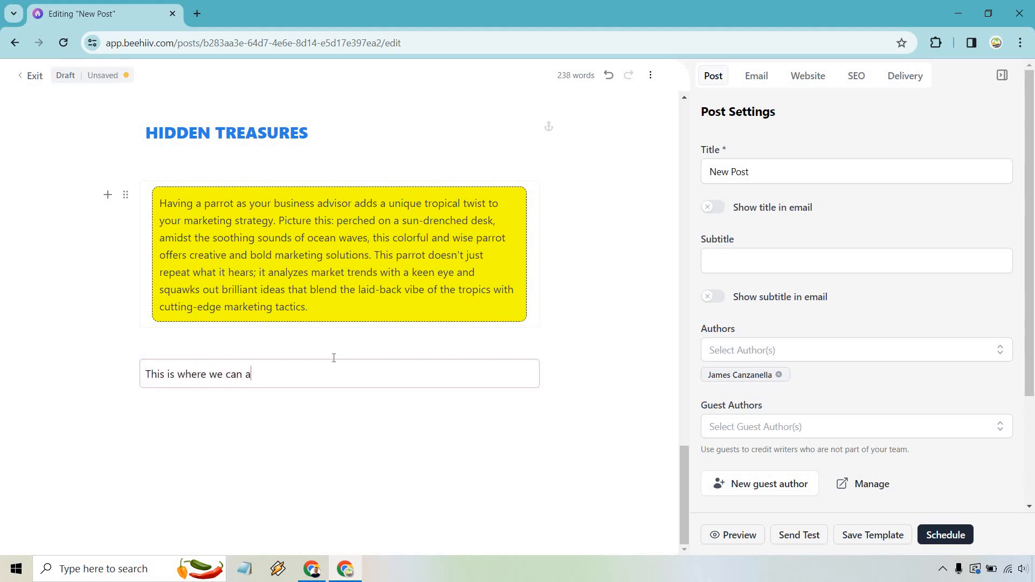
pyautogui.write('dd text')
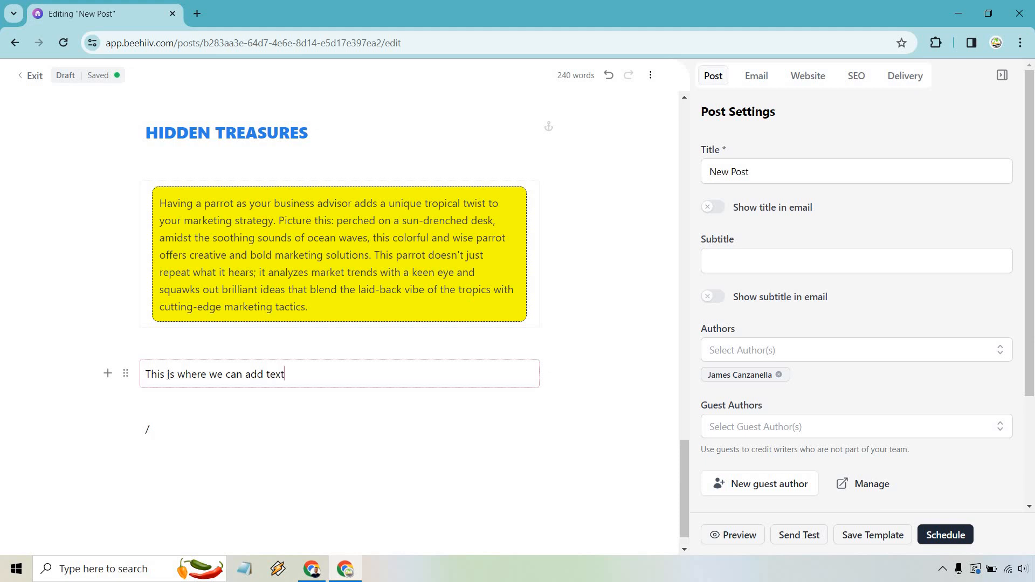
# Give the new text section a green background in its visual settings
pyautogui.click(125, 373)
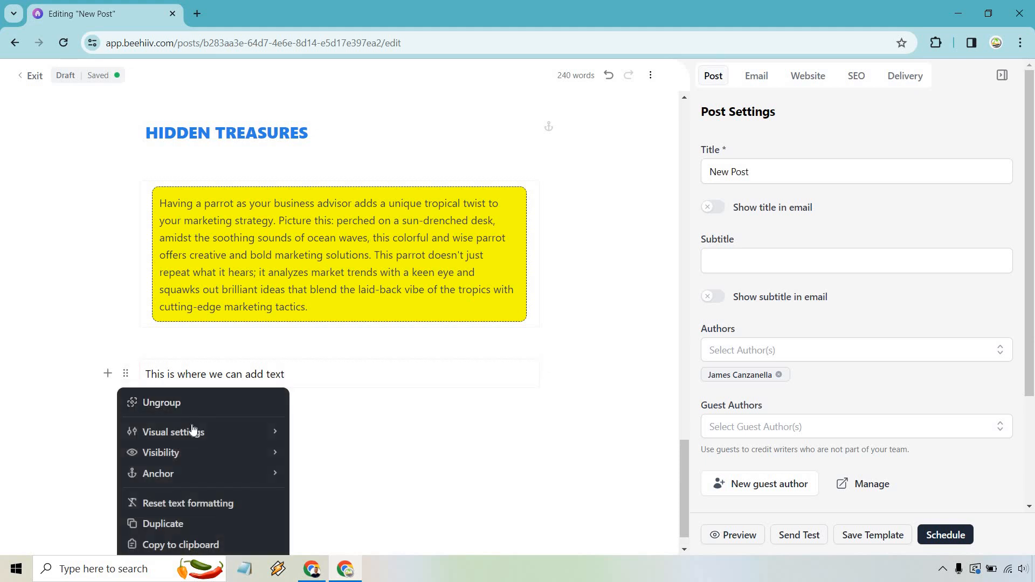
pyautogui.click(174, 431)
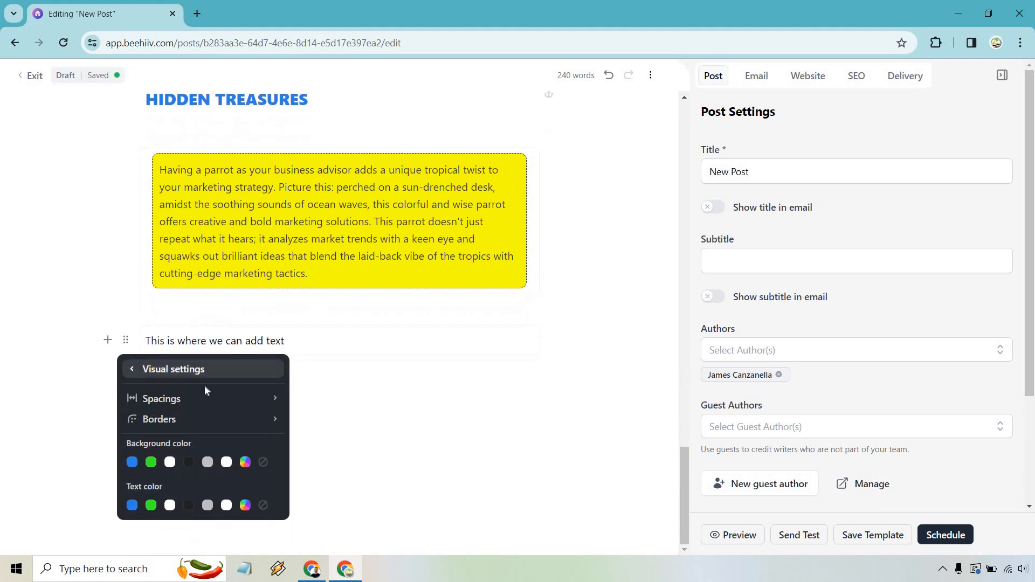
pyautogui.click(151, 462)
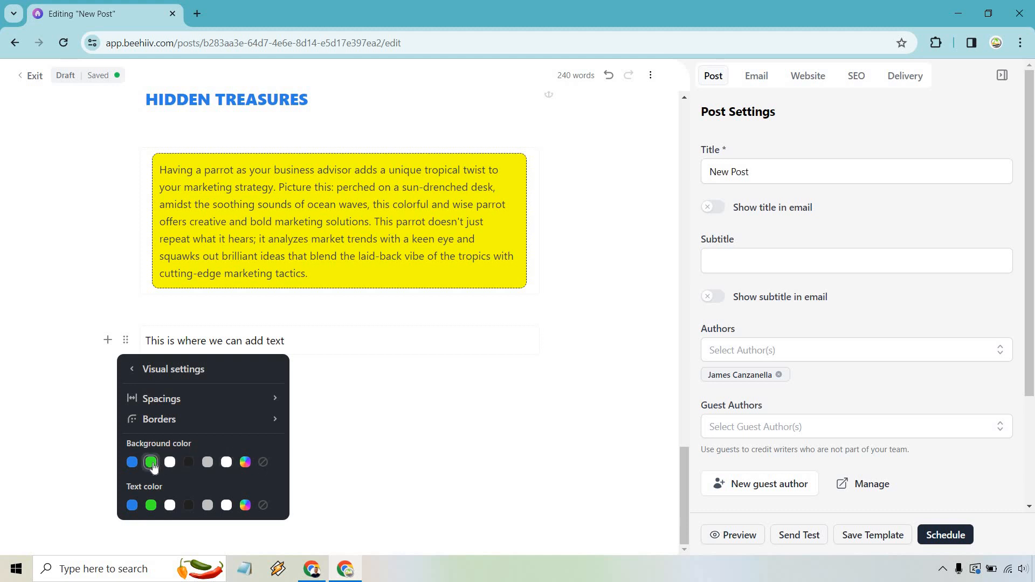
pyautogui.click(151, 463)
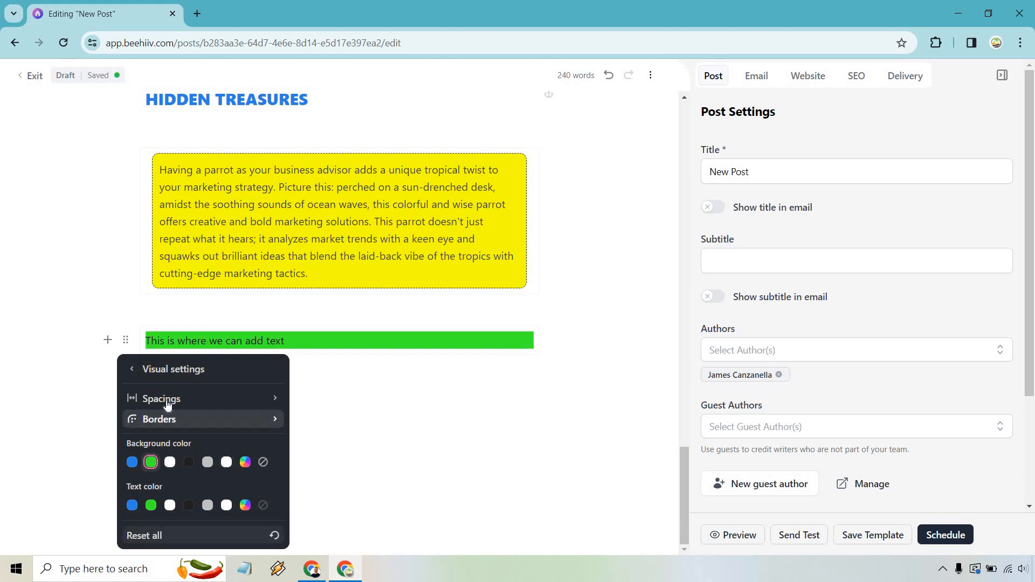
# Set the block's border to radius 1, thickness 1px, dark colour and dotted style
pyautogui.click(159, 420)
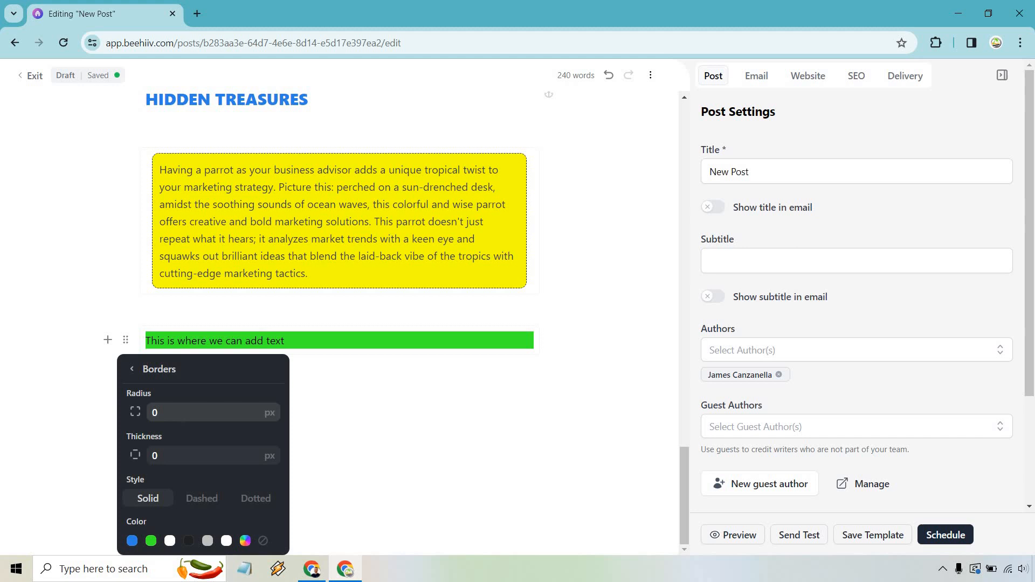
pyautogui.click(211, 412)
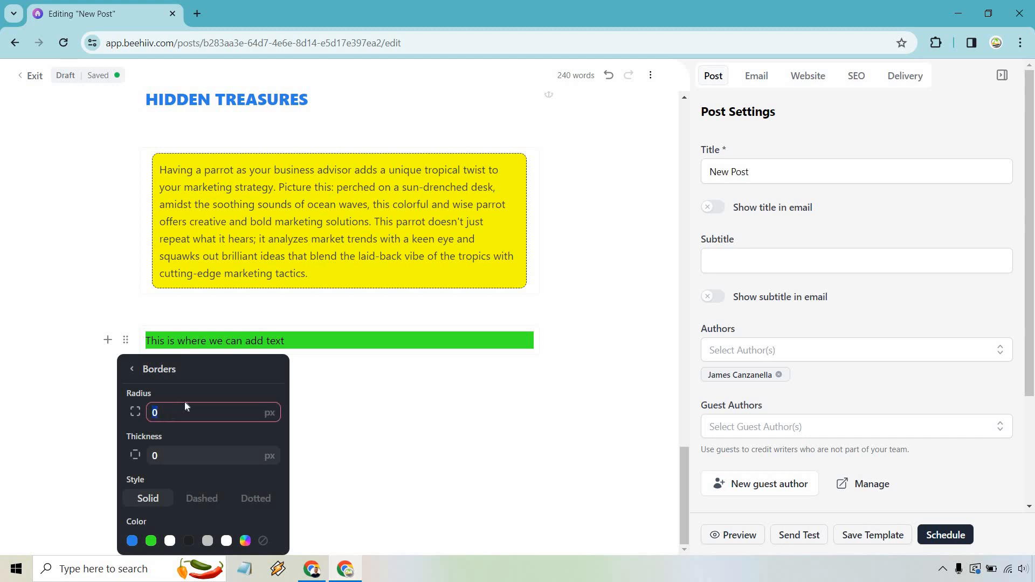
pyautogui.click(212, 455)
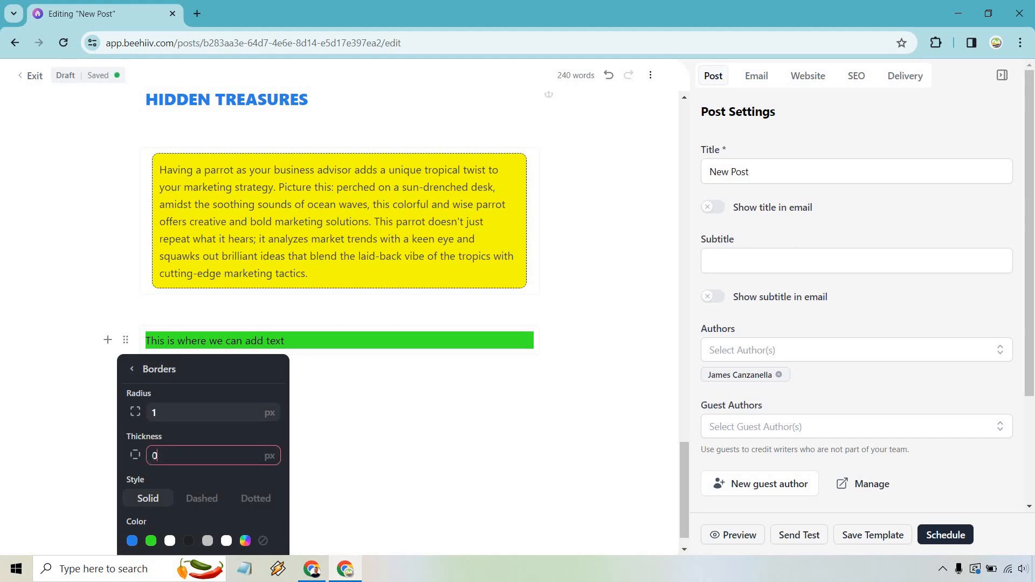
pyautogui.write('1')
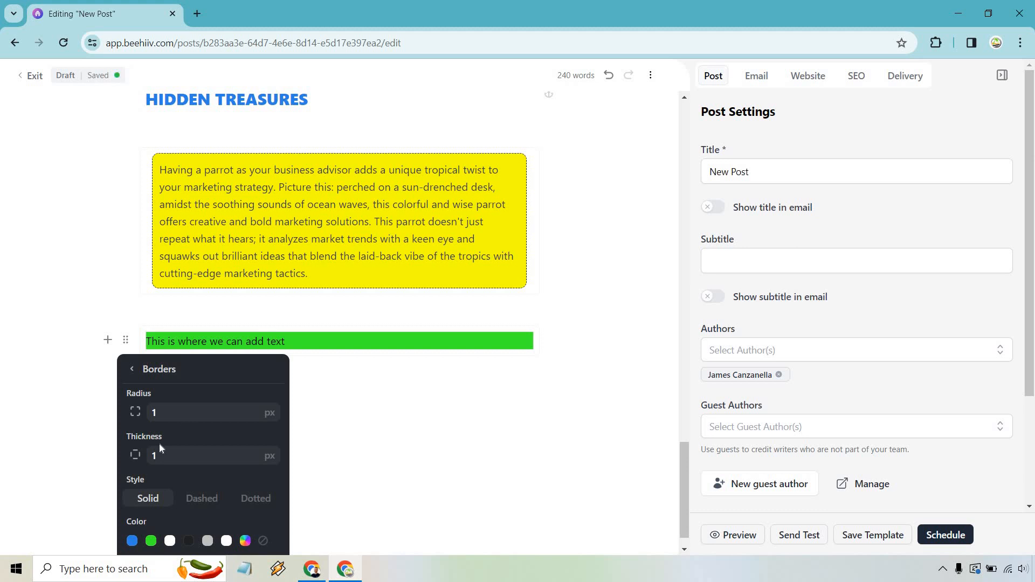
pyautogui.click(188, 540)
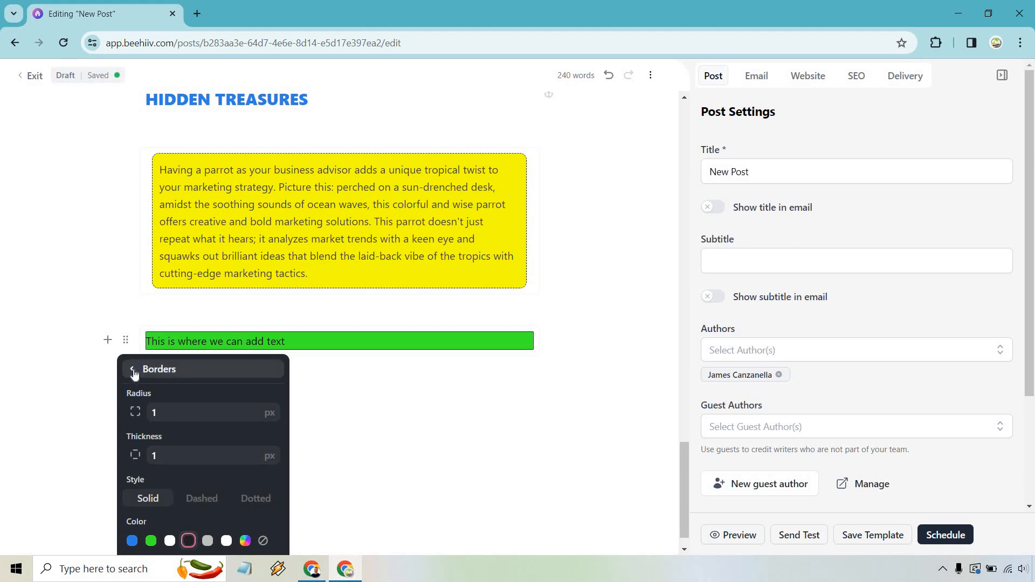
pyautogui.click(132, 369)
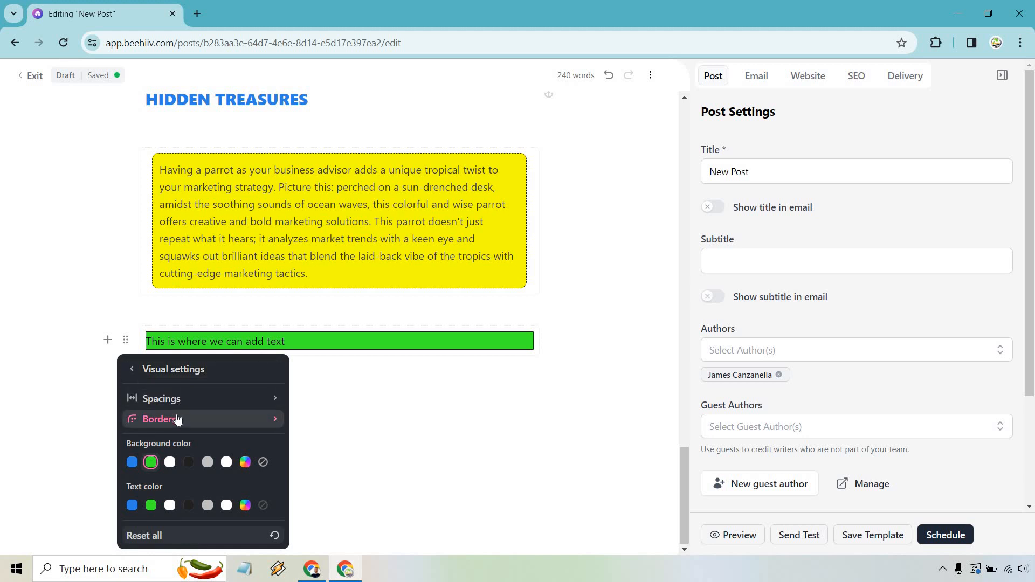
pyautogui.click(159, 419)
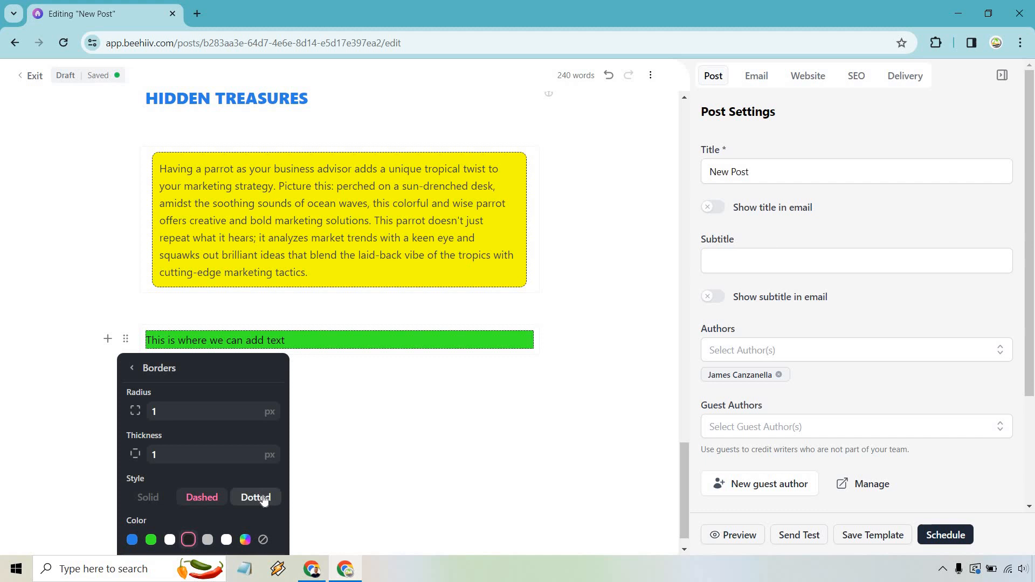
pyautogui.click(201, 497)
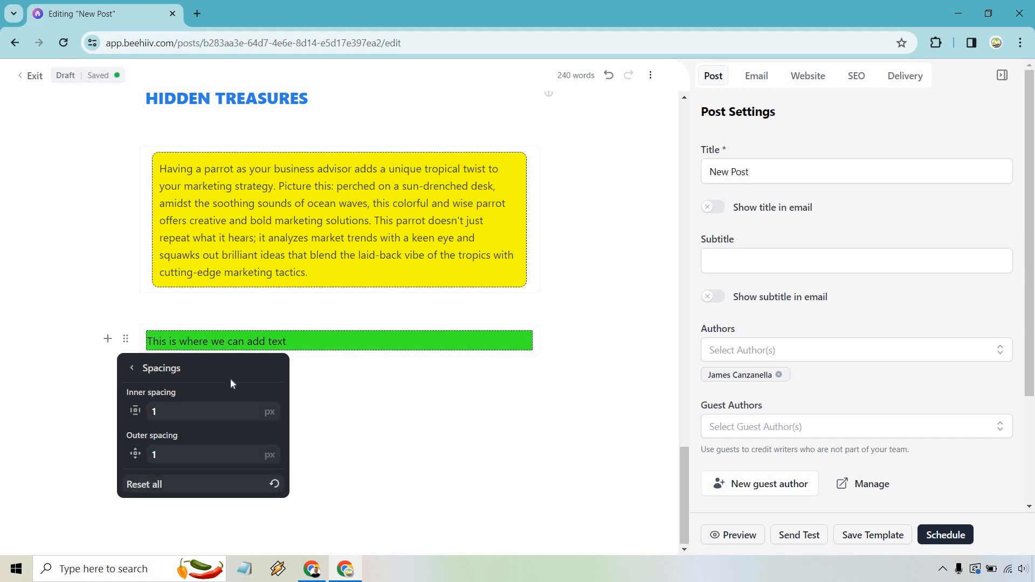
pyautogui.moveTo(410, 418)
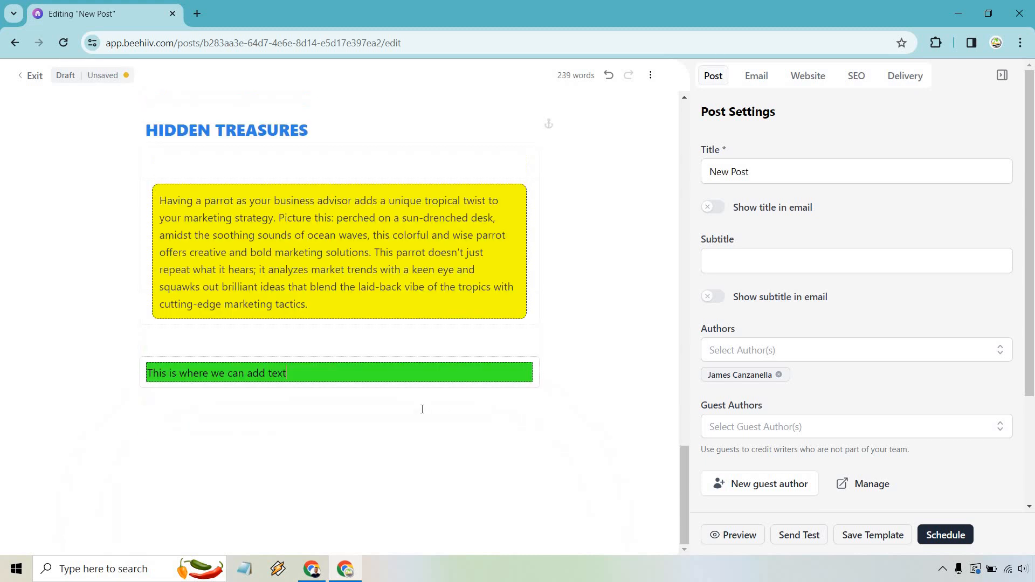
# Undo the practice text block, then save the post as template 'Marketing Island' and view it
pyautogui.click(606, 75)
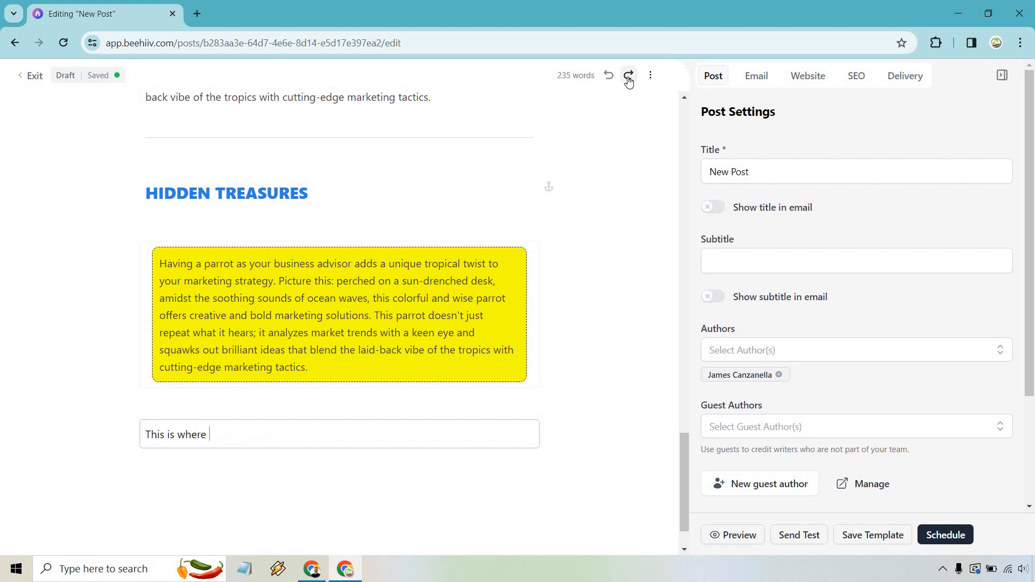
pyautogui.click(607, 75)
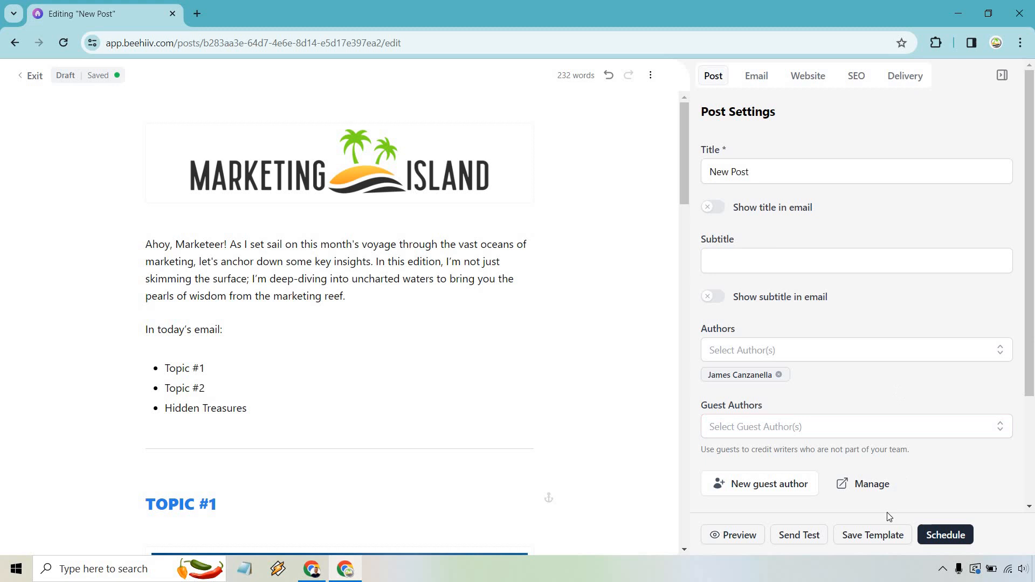
pyautogui.click(871, 535)
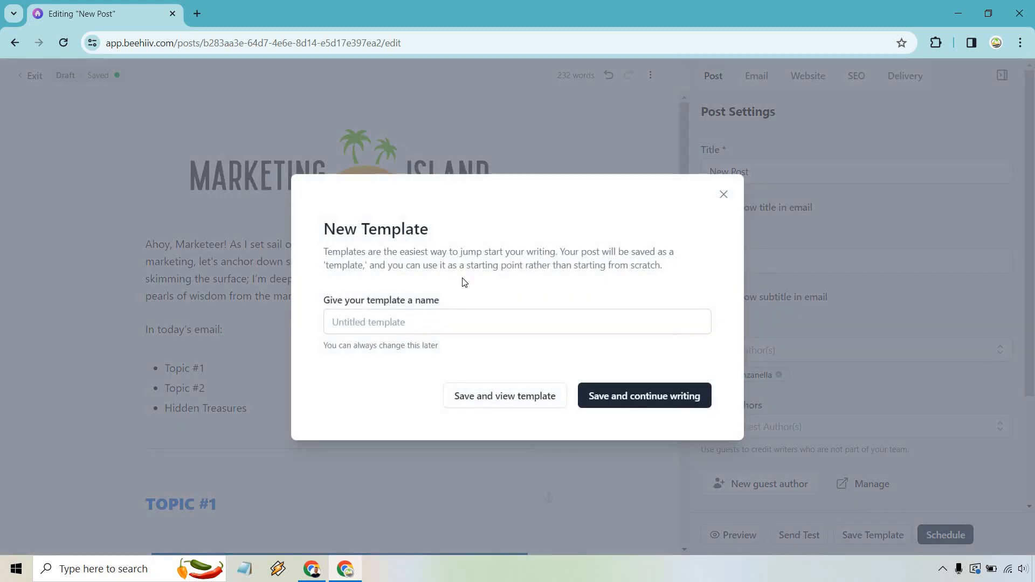
pyautogui.write('Marketing Island')
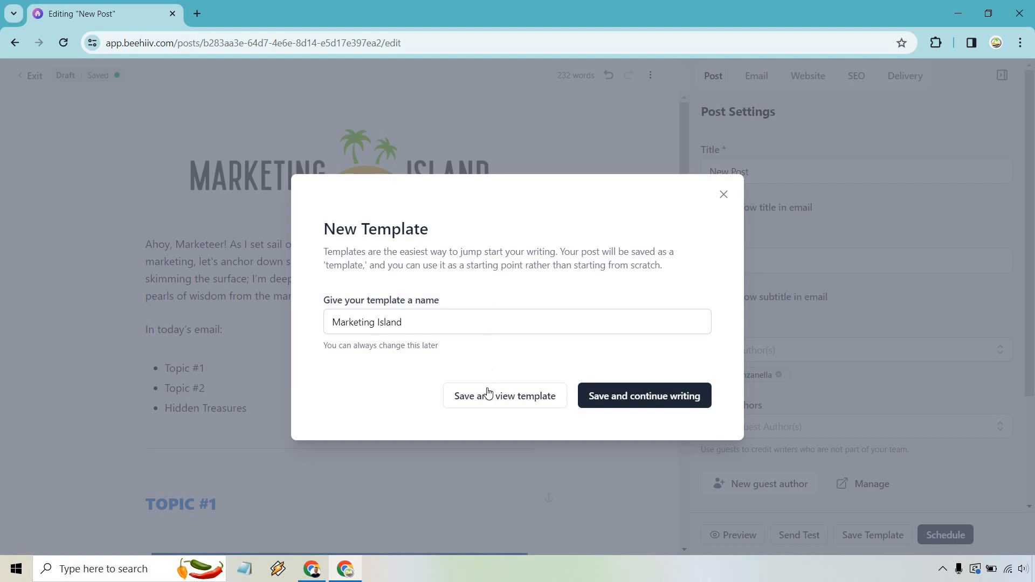
pyautogui.click(503, 396)
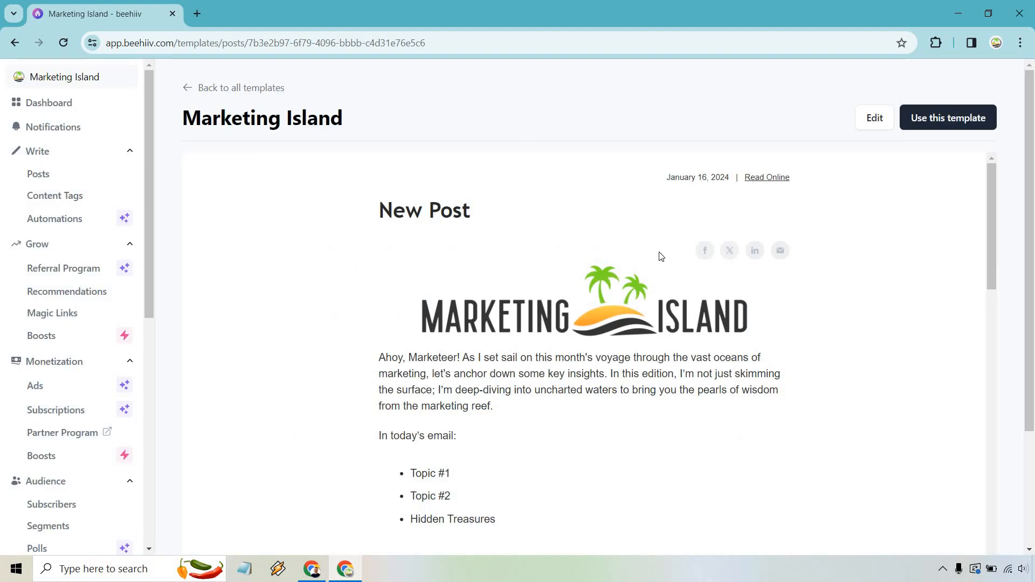
pyautogui.scroll(-3)
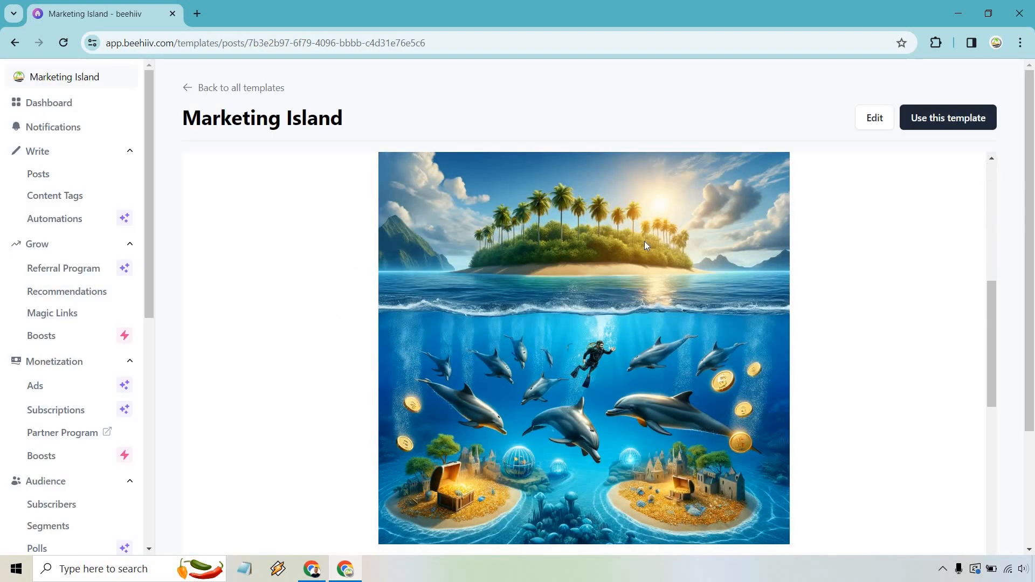
pyautogui.scroll(-3)
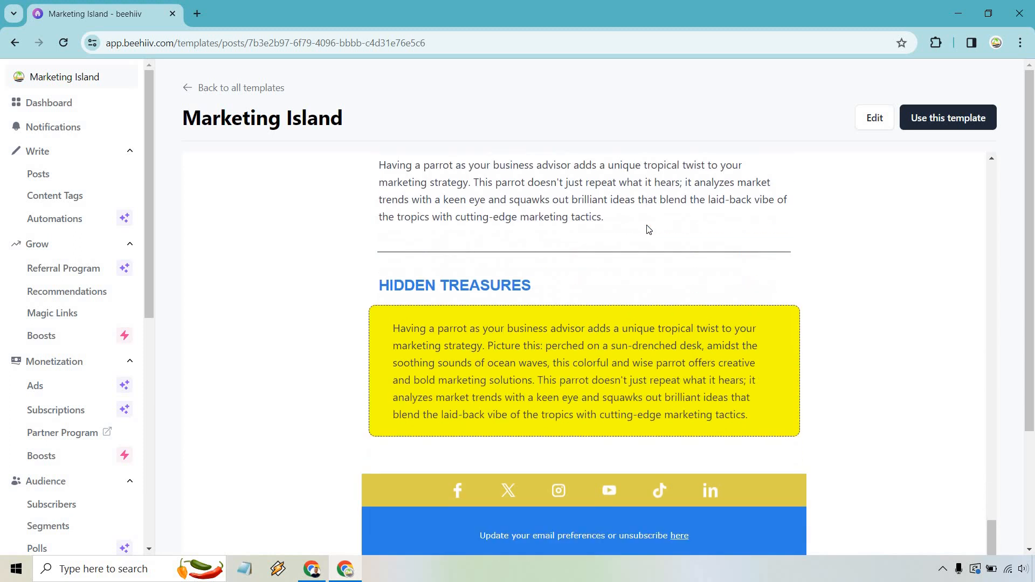
pyautogui.moveTo(807, 263)
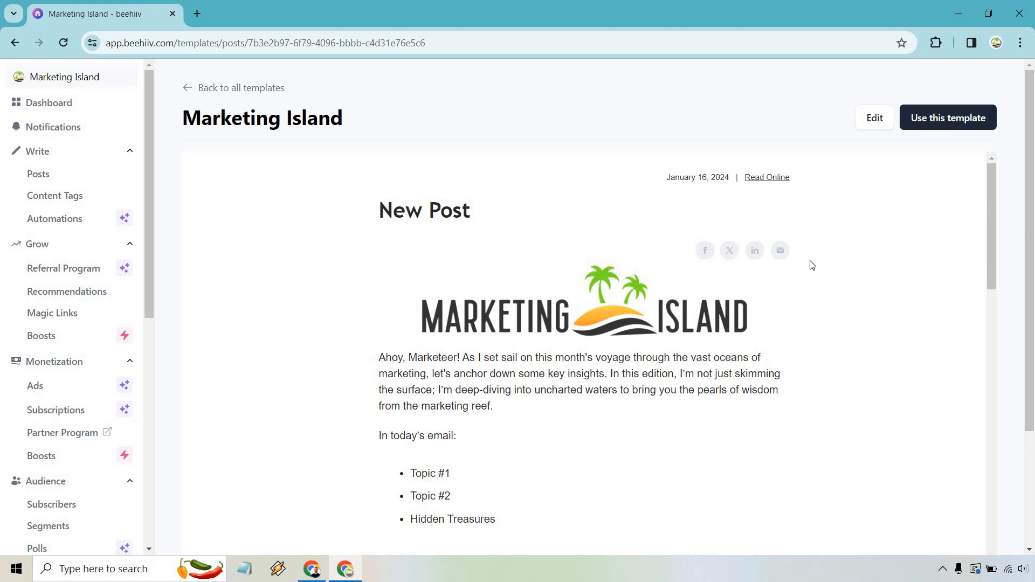
pyautogui.scroll(-3)
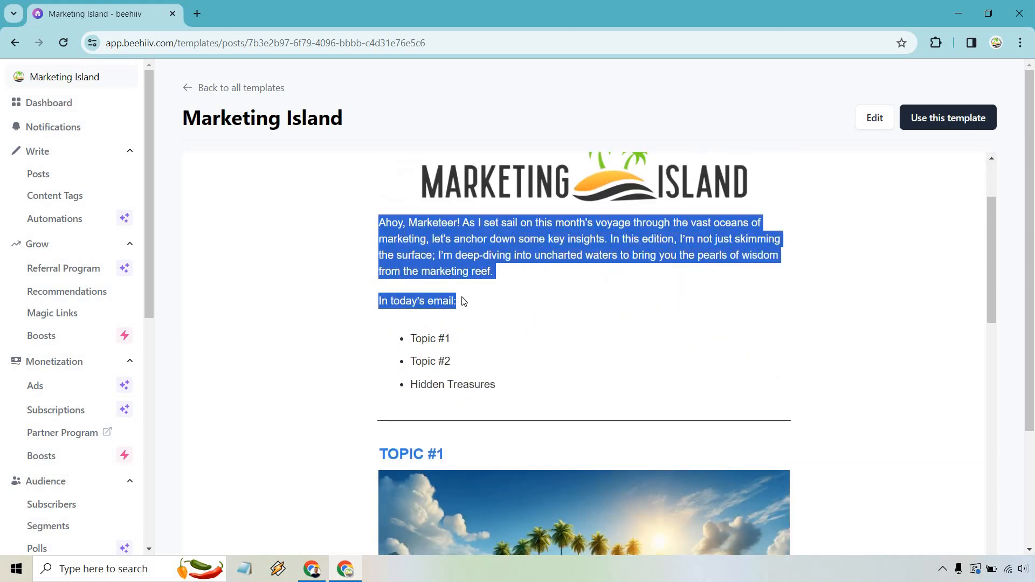
pyautogui.scroll(-3)
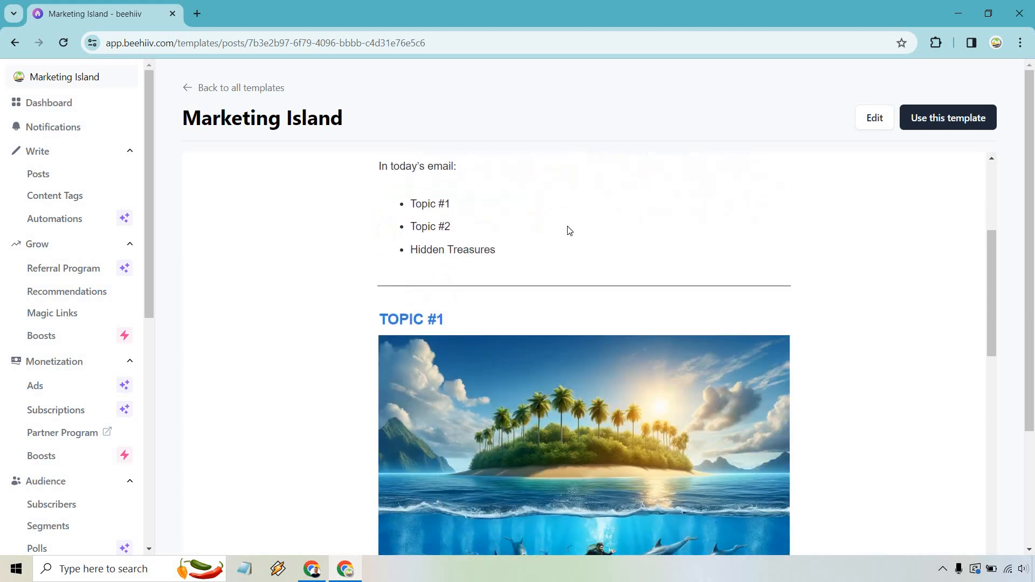
pyautogui.scroll(-3)
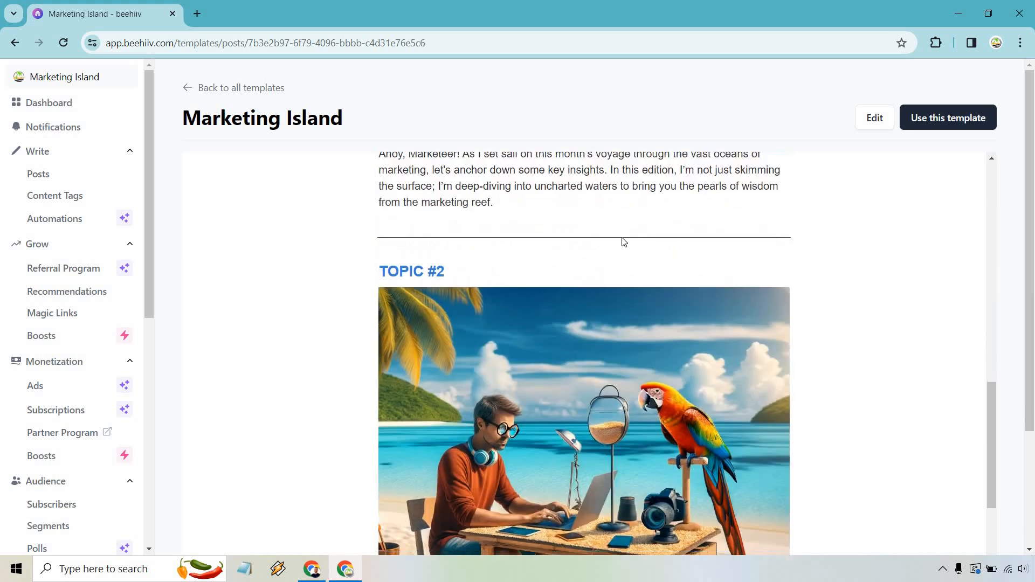
pyautogui.scroll(3)
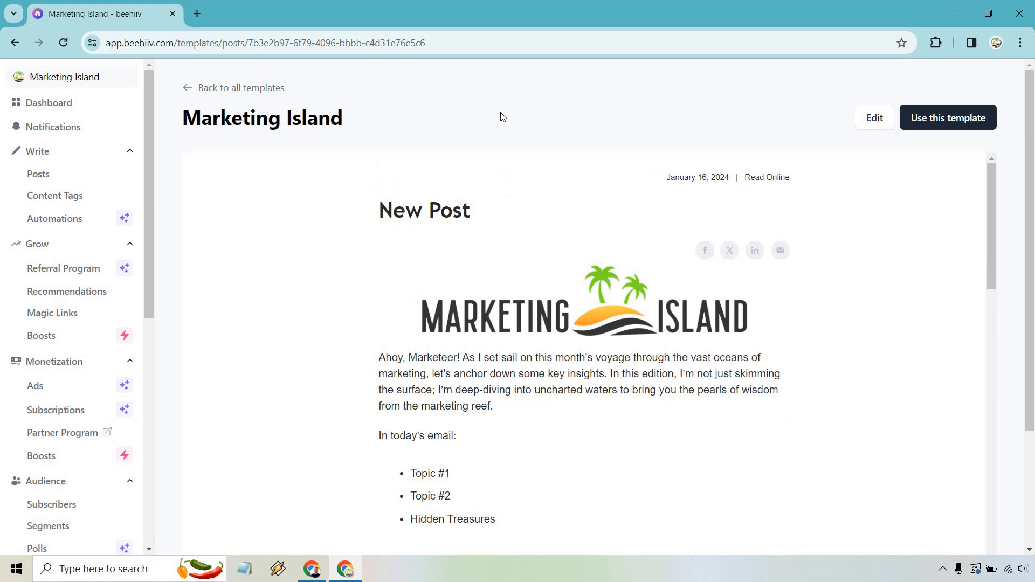
pyautogui.moveTo(584, 168)
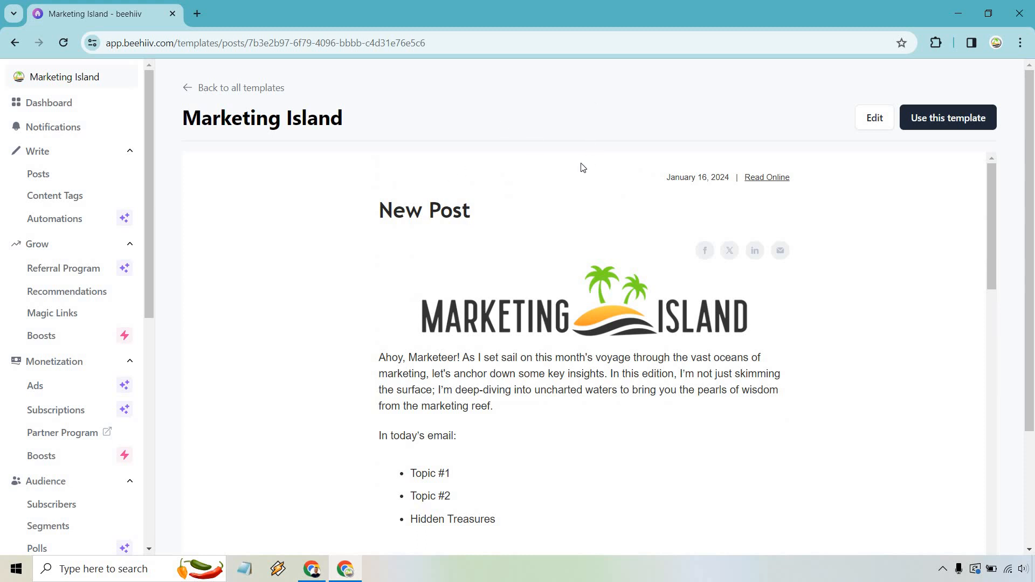
pyautogui.moveTo(927, 185)
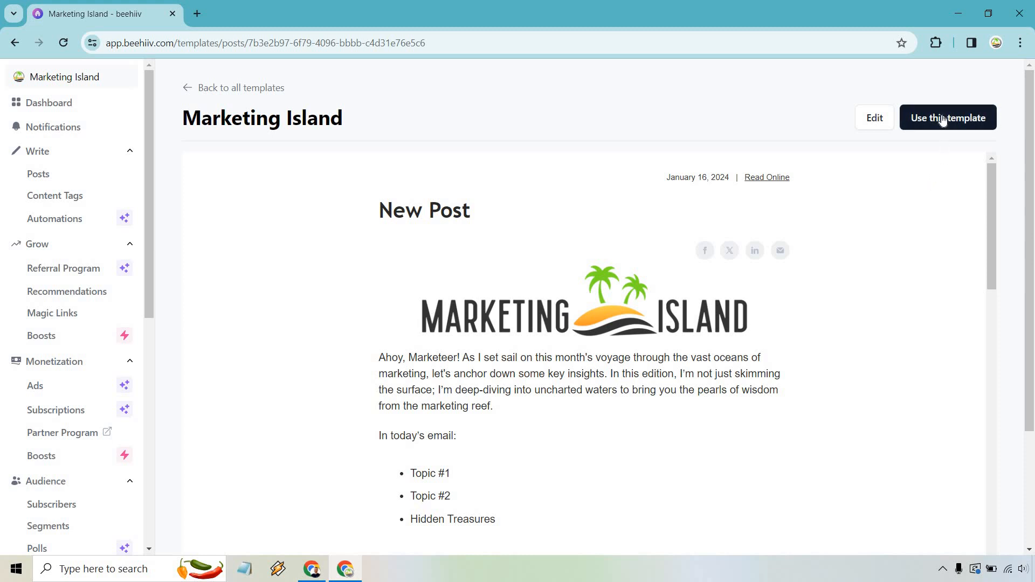
# Create a new post from the Marketing Island template and start a caption under its logo
pyautogui.click(946, 117)
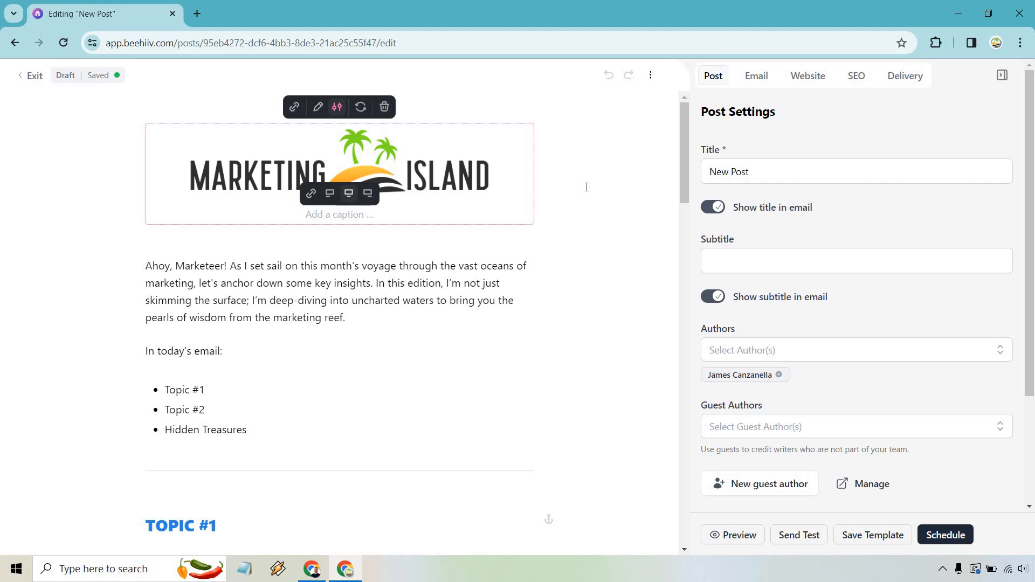
pyautogui.click(340, 214)
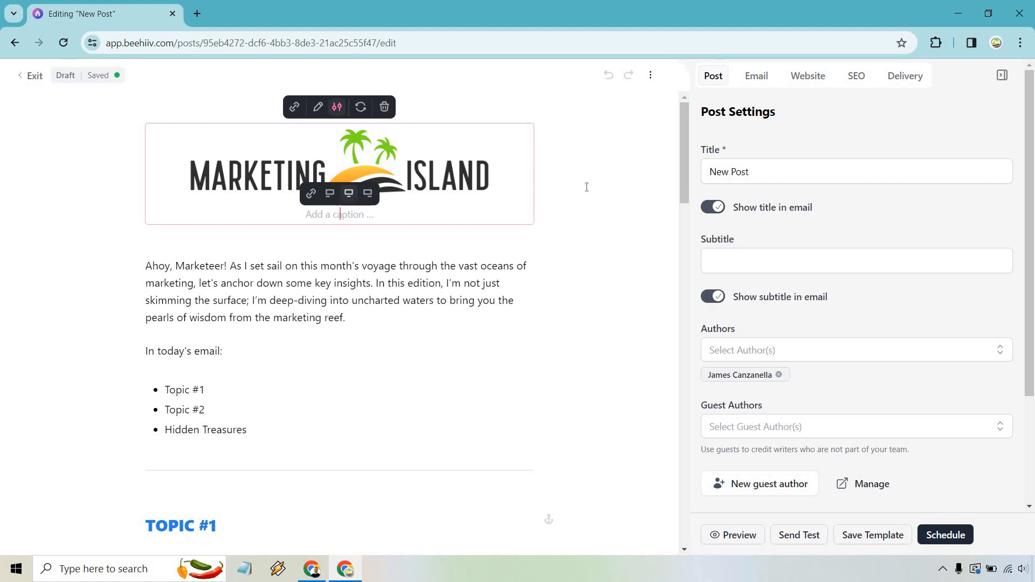